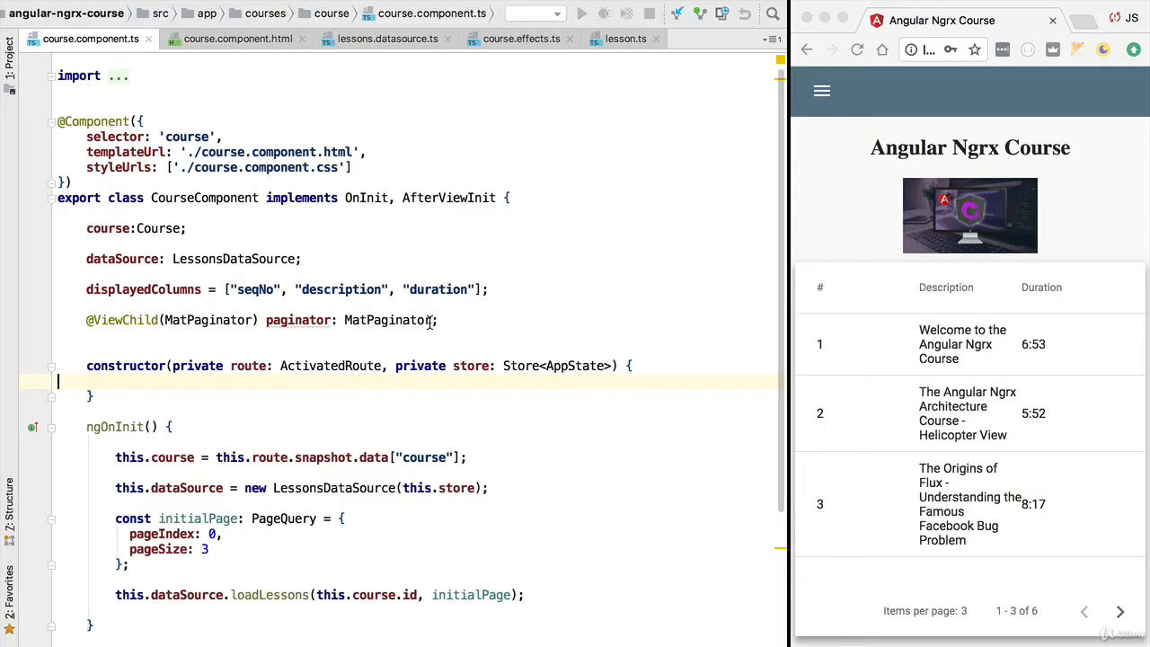
{"action": "mouse_move", "coordinate": [480, 334]}
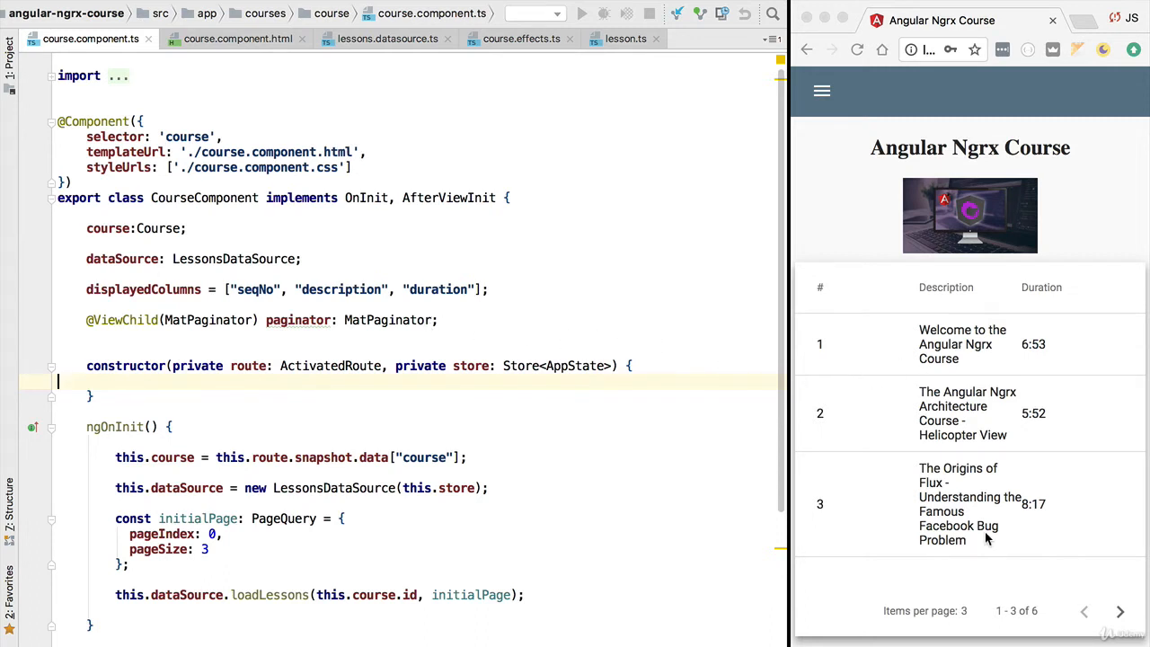
{"action": "mouse_move", "coordinate": [1004, 320]}
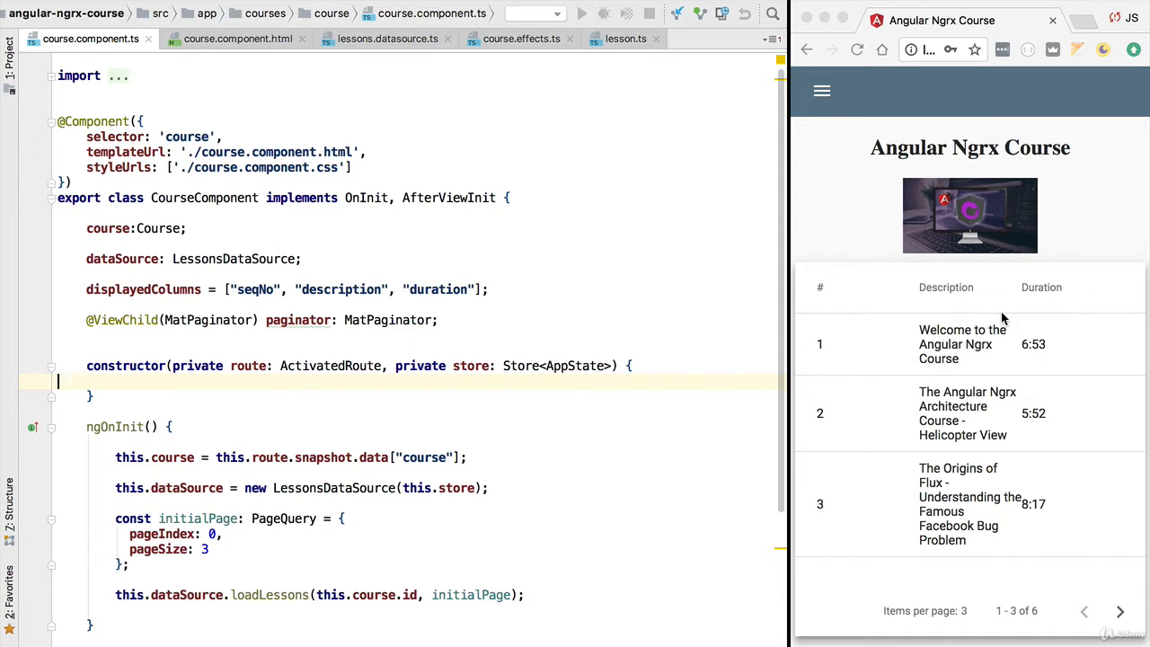
{"action": "mouse_move", "coordinate": [956, 480]}
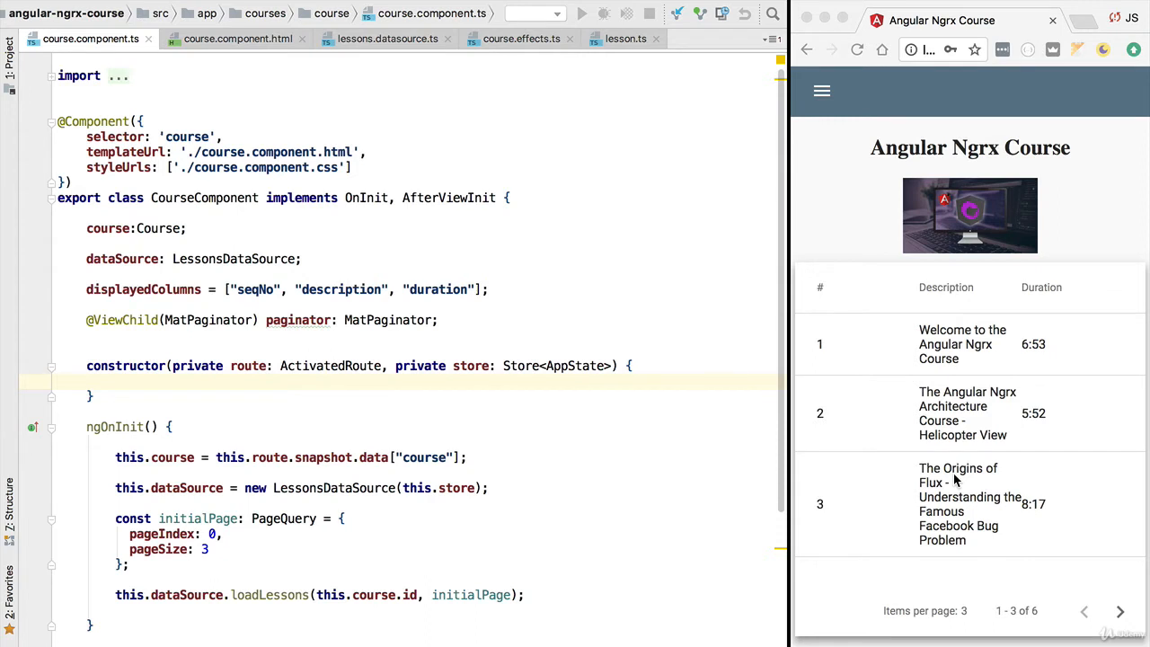
Inspect the mat-paginator element in the course.component.html template
{"action": "left_click", "coordinate": [63, 381]}
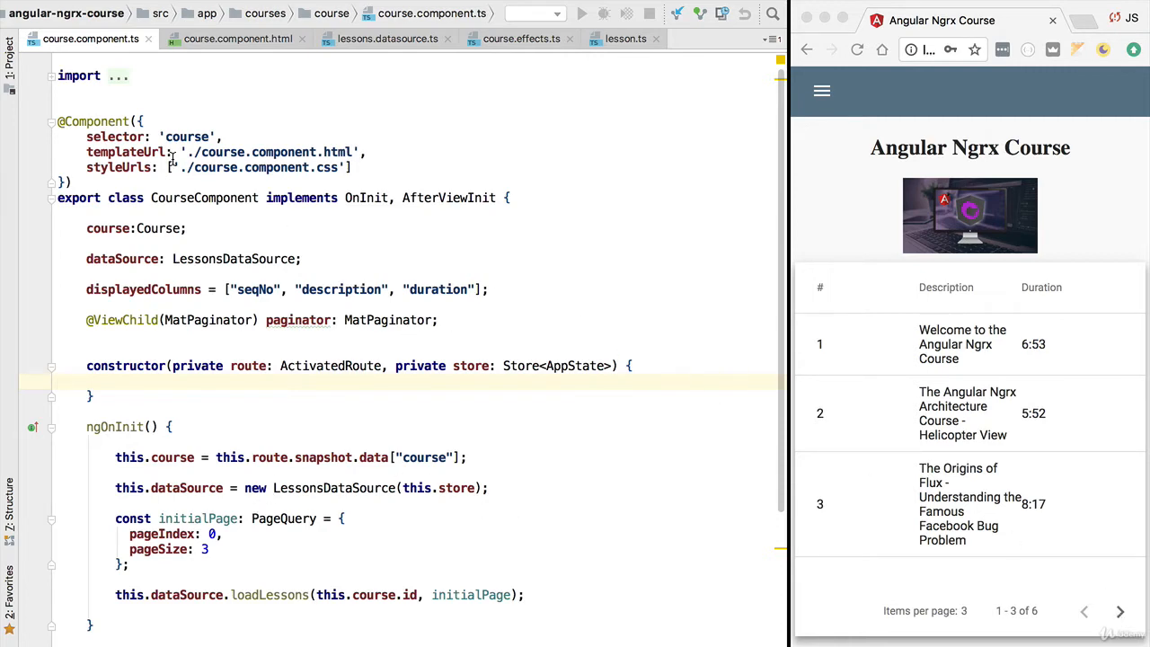
{"action": "left_click", "coordinate": [237, 39]}
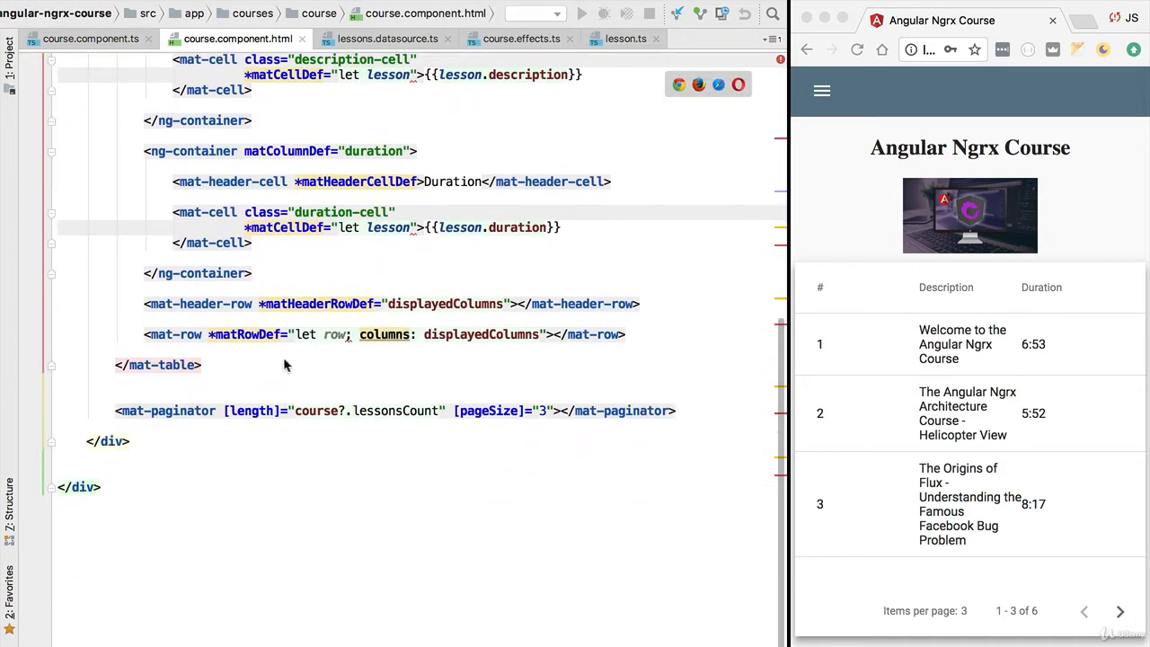
{"action": "double_click", "coordinate": [170, 411]}
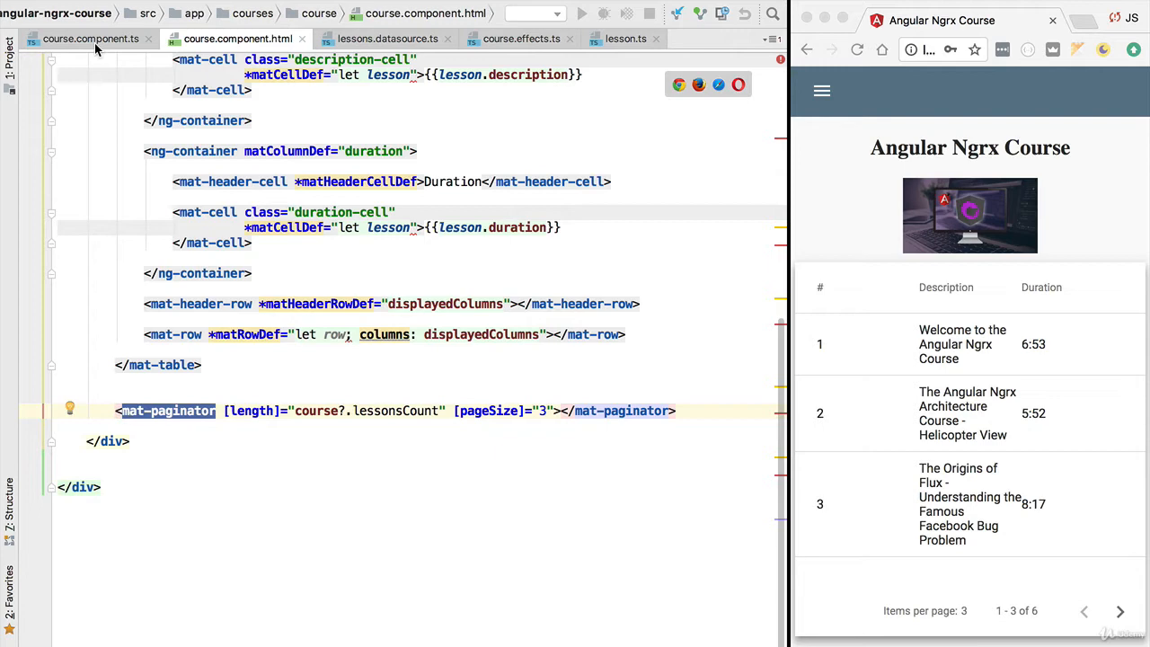
In course.component.ts, review the ViewChild paginator and loadLessons' initialPage argument
{"action": "left_click", "coordinate": [90, 38]}
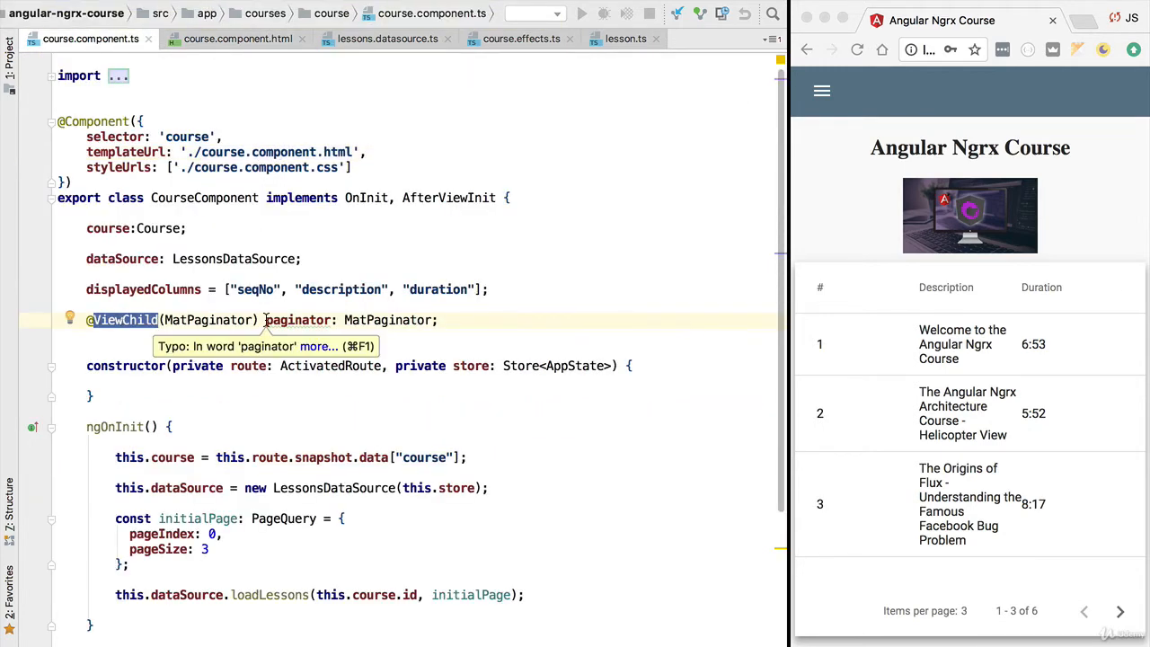
{"action": "double_click", "coordinate": [299, 320]}
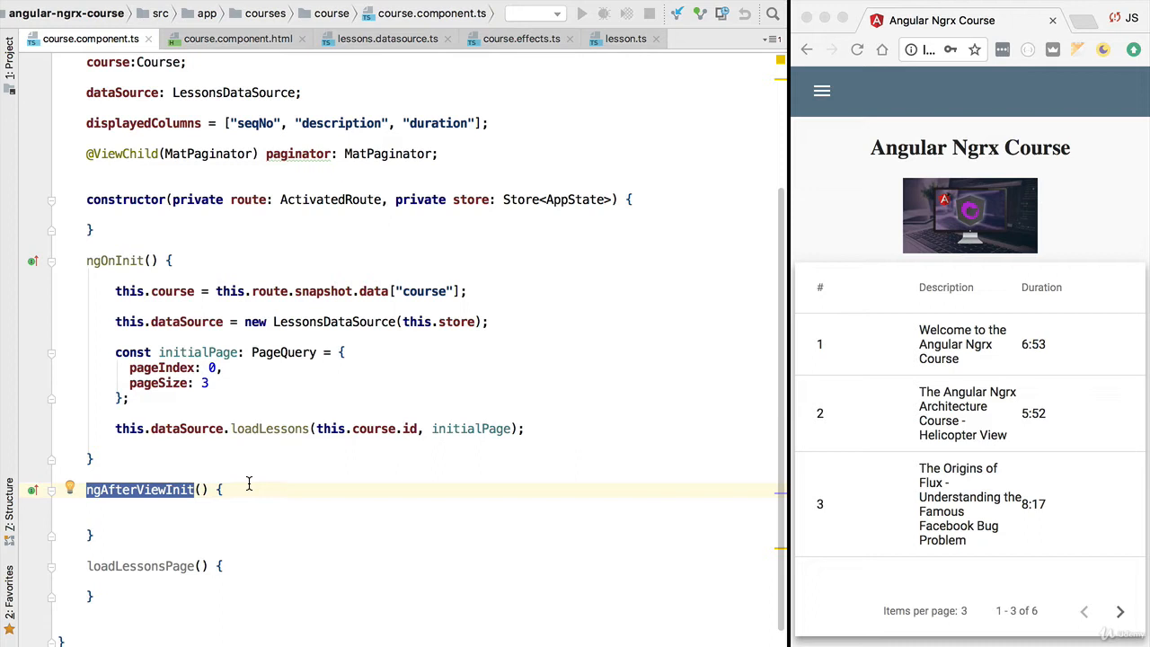
{"action": "mouse_move", "coordinate": [308, 154]}
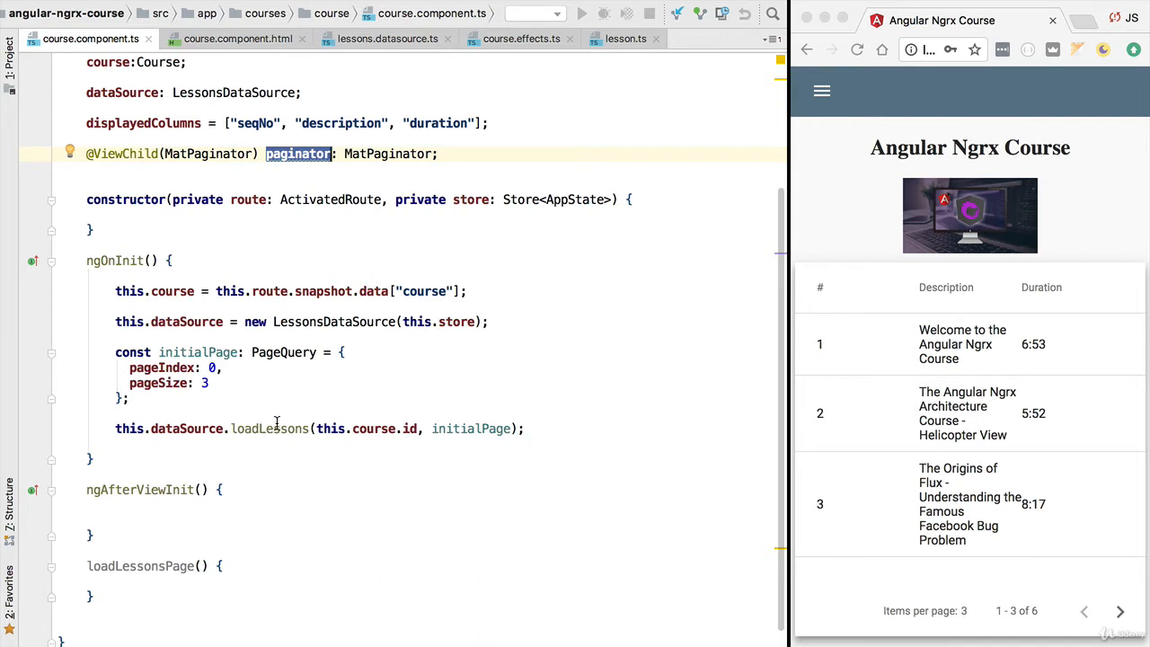
{"action": "double_click", "coordinate": [268, 428]}
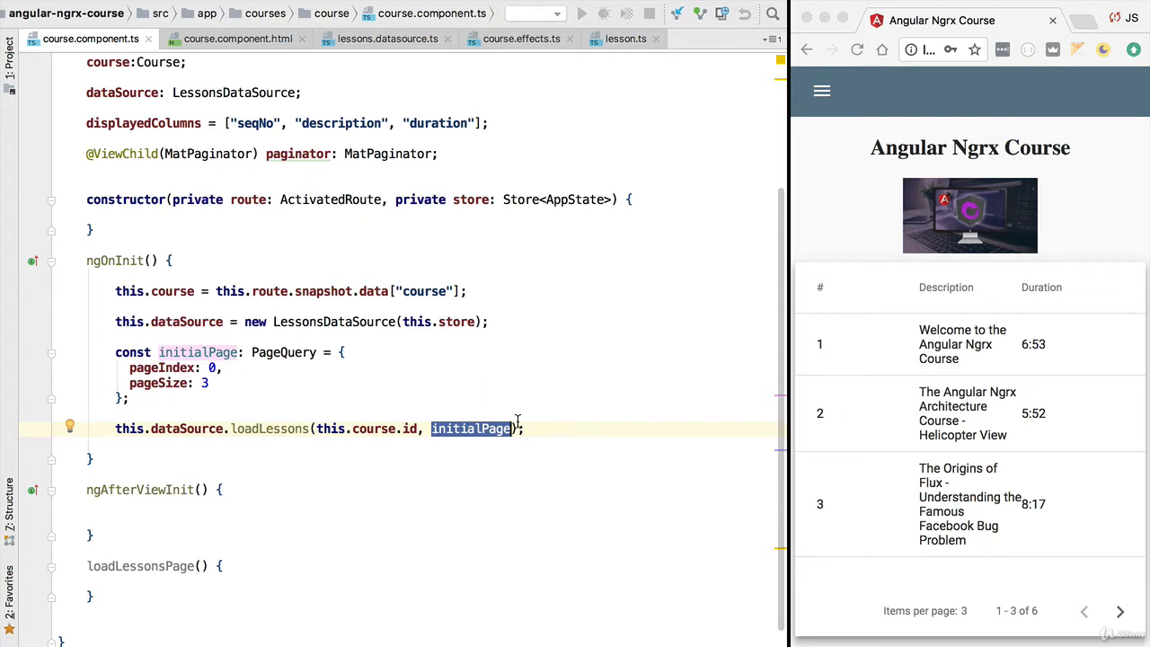
{"action": "mouse_move", "coordinate": [226, 429]}
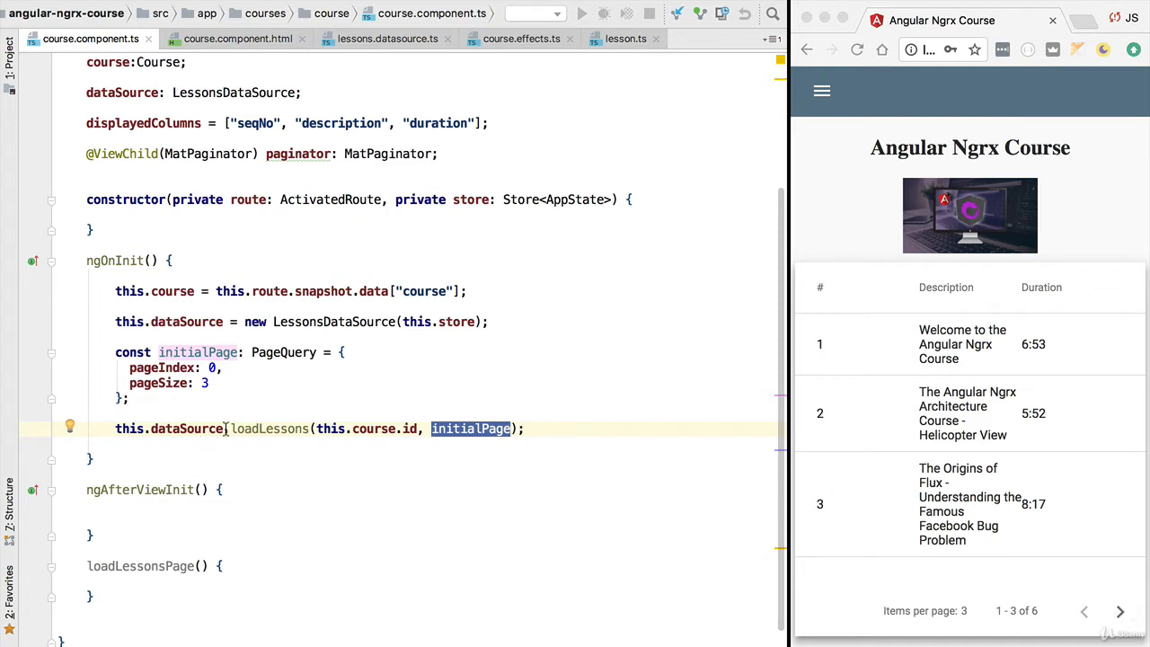
{"action": "double_click", "coordinate": [270, 428]}
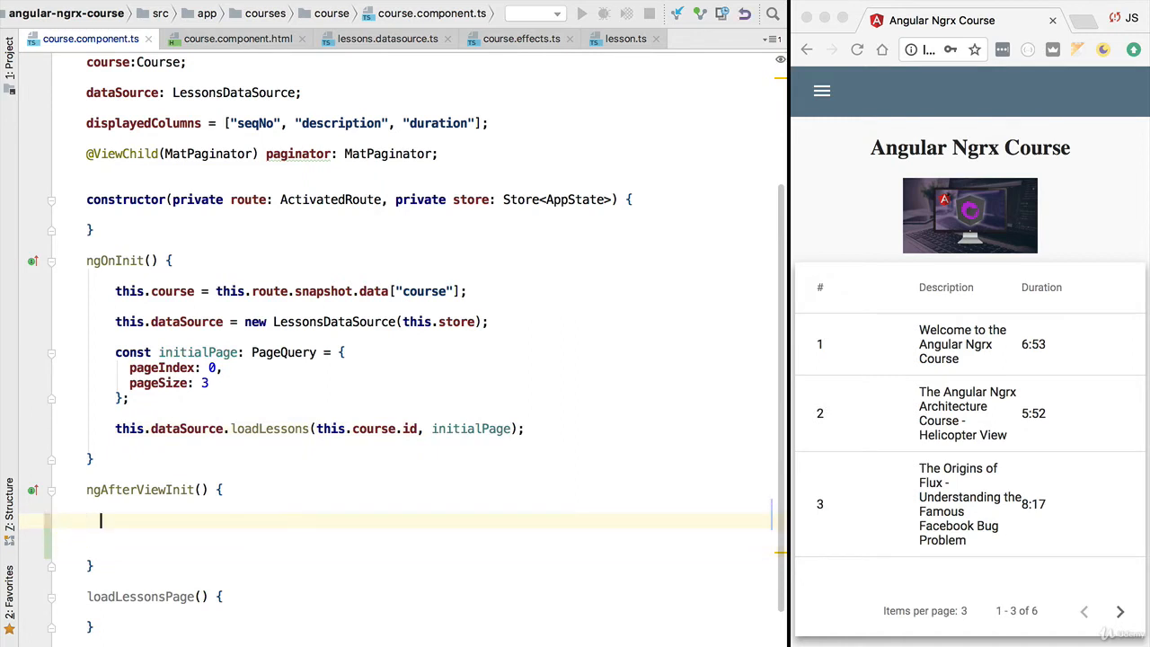
Type this.paginator.page.pipe().subscribe() inside ngAfterViewInit
{"action": "type", "text": "this."}
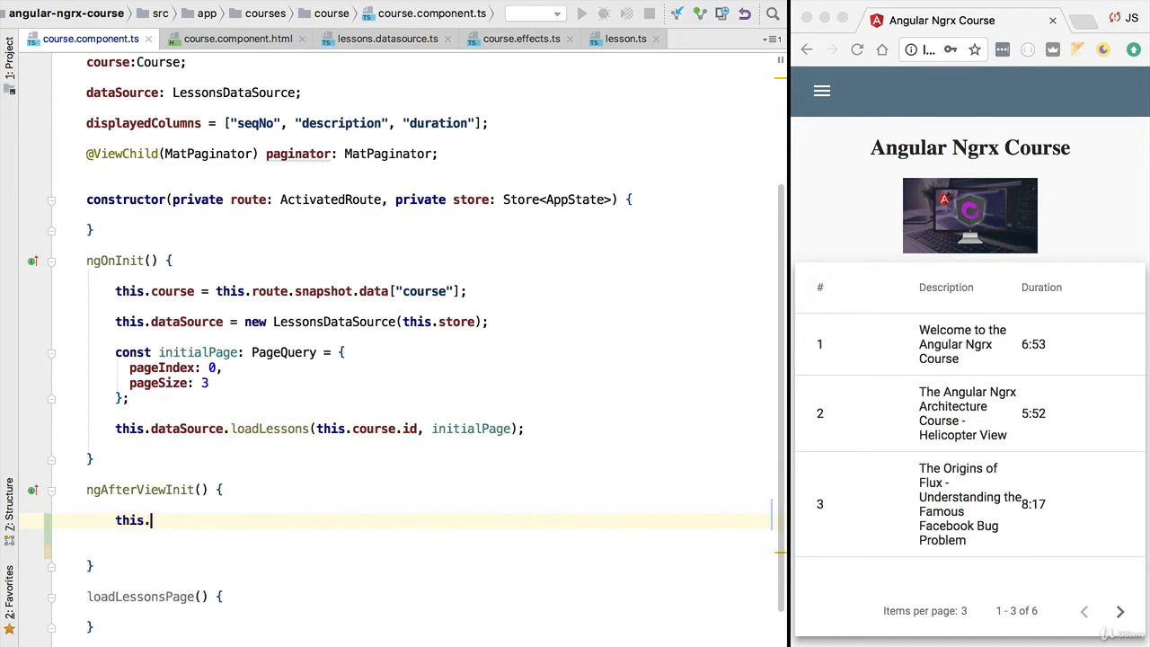
{"action": "type", "text": "this."}
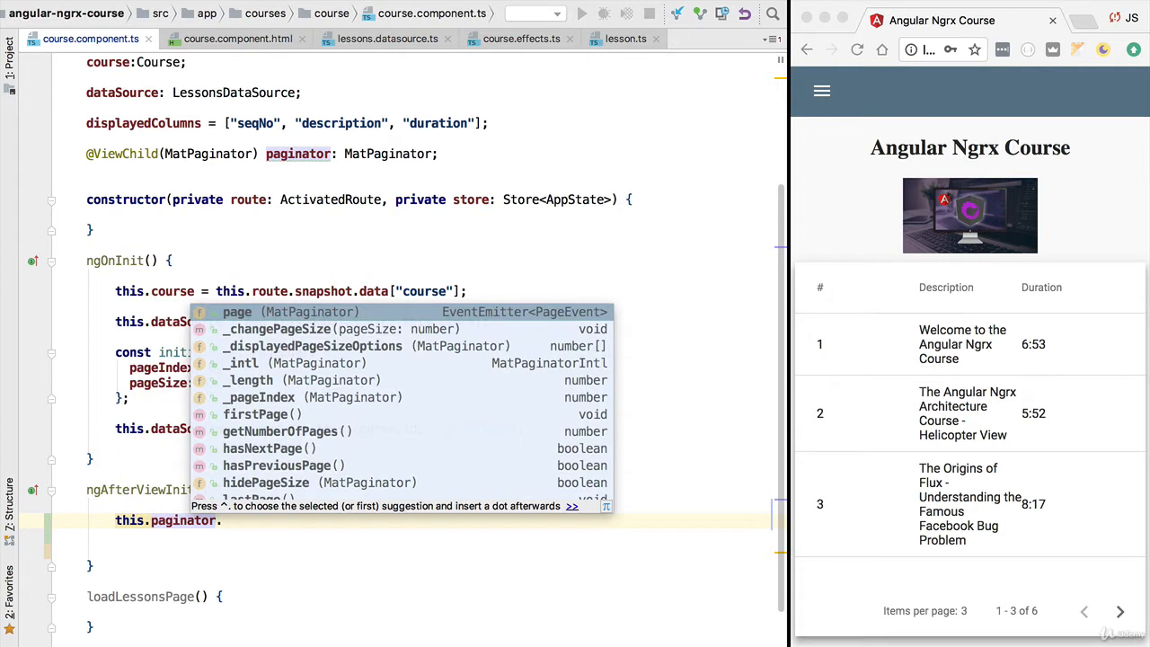
{"action": "type", "text": "page"}
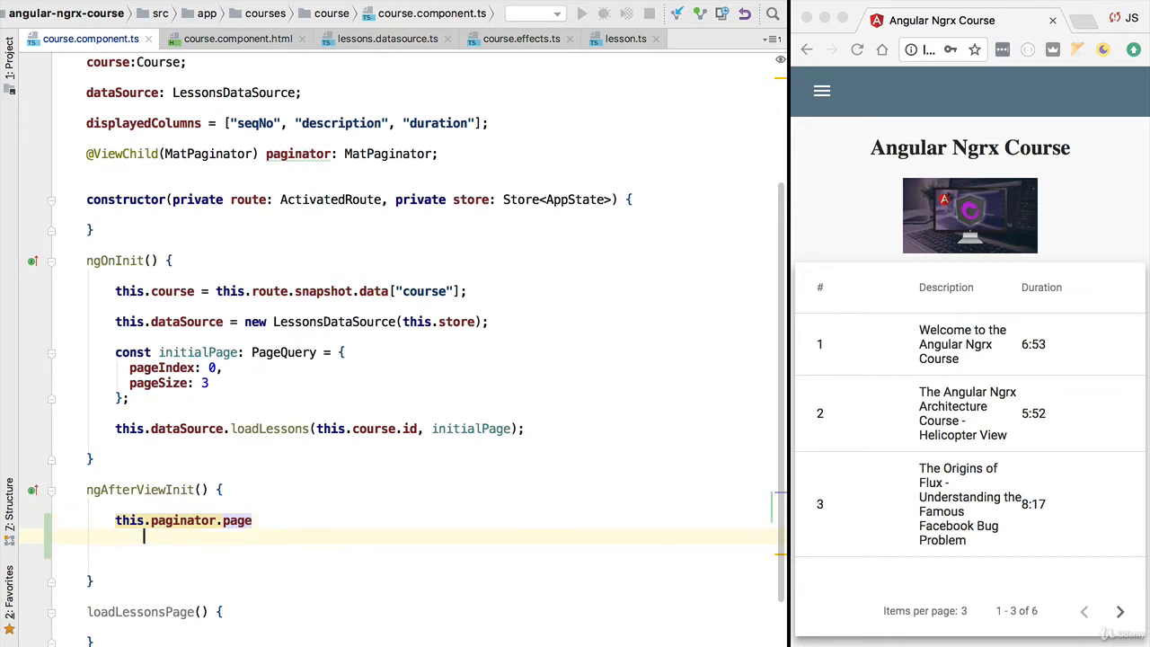
{"action": "type", "text": ".pipe("}
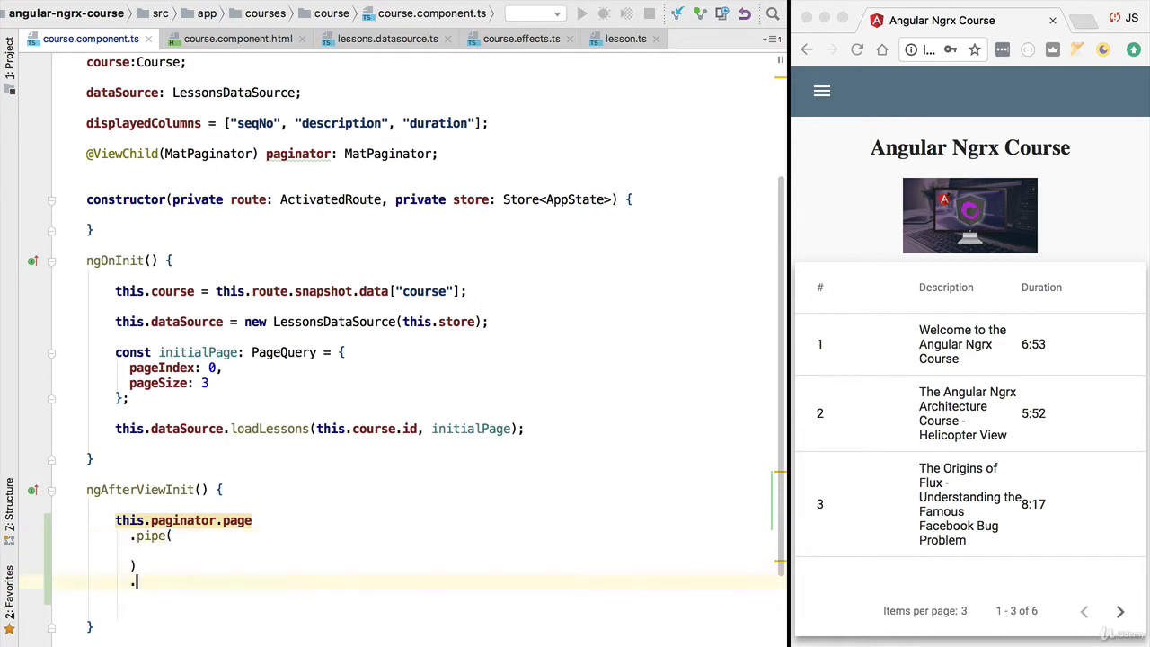
{"action": "type", "text": "subscribe();"}
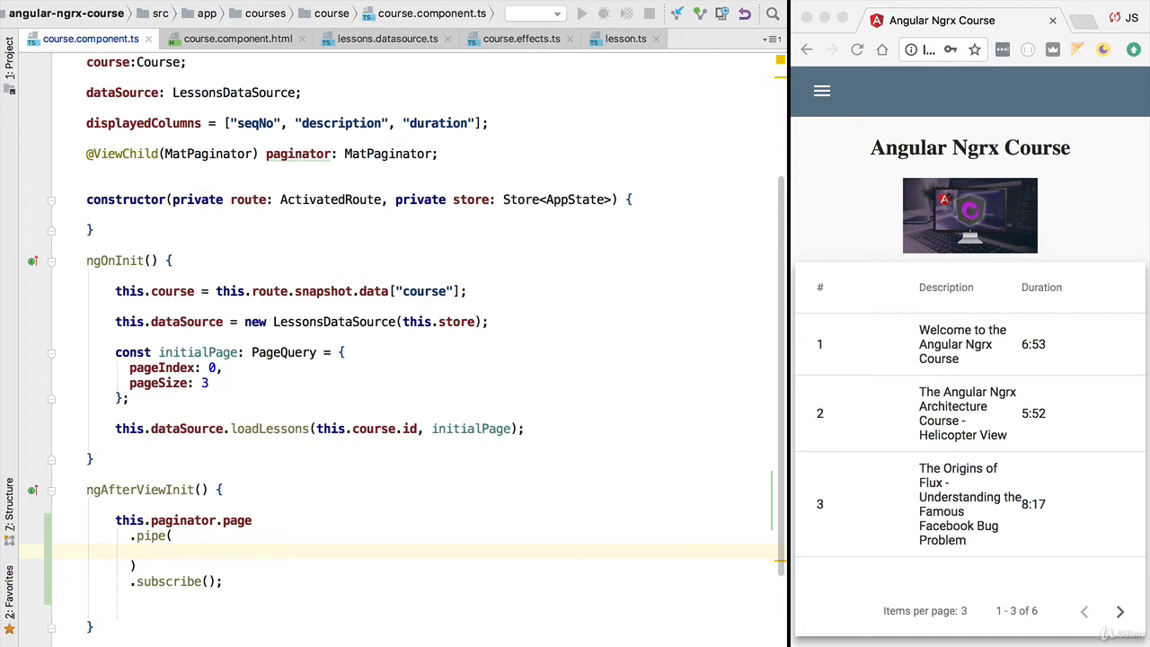
Fill the pipe with tap(() => this.loadLessonsPage())
{"action": "left_click", "coordinate": [143, 551]}
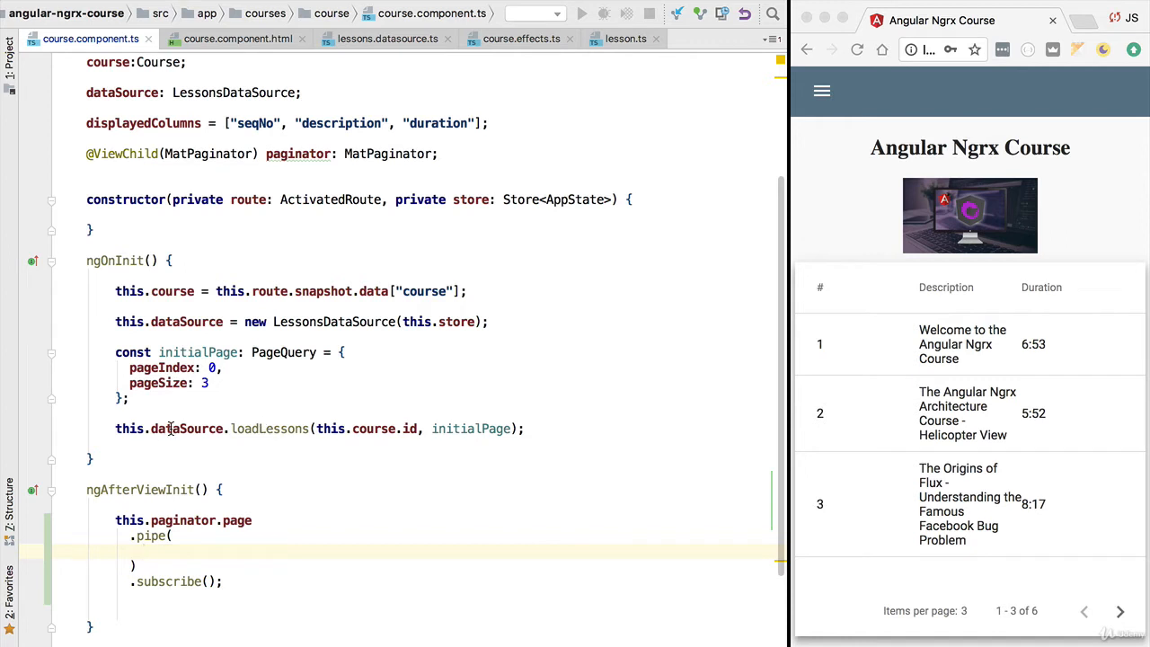
{"action": "type", "text": "tap()"}
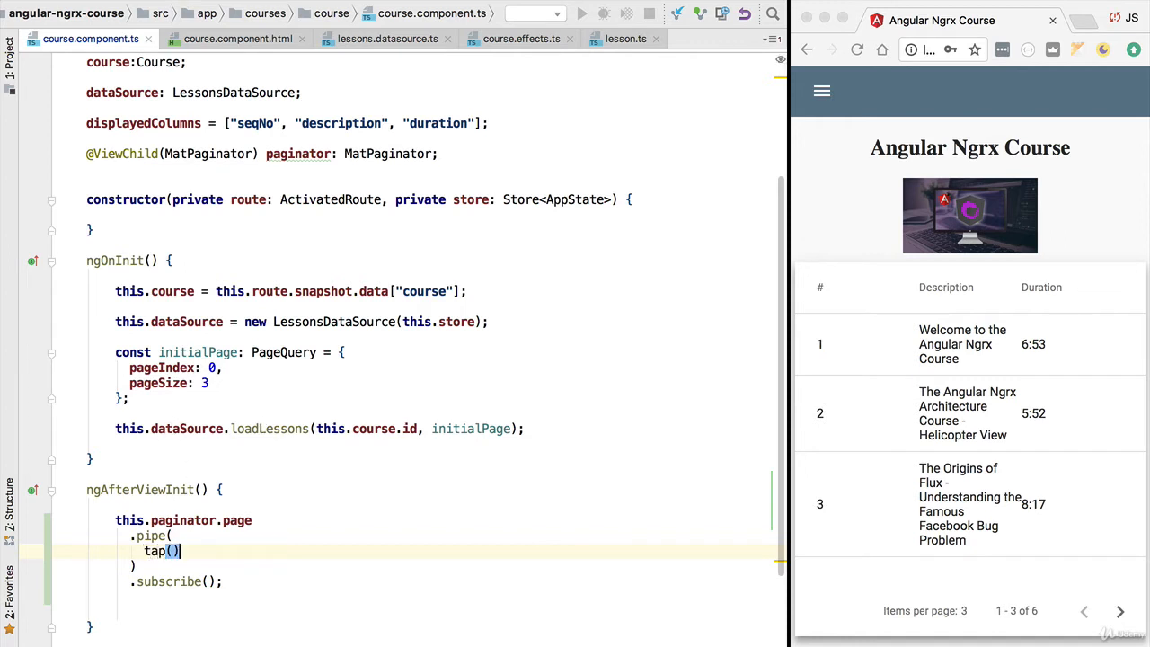
{"action": "type", "text": "=>"}
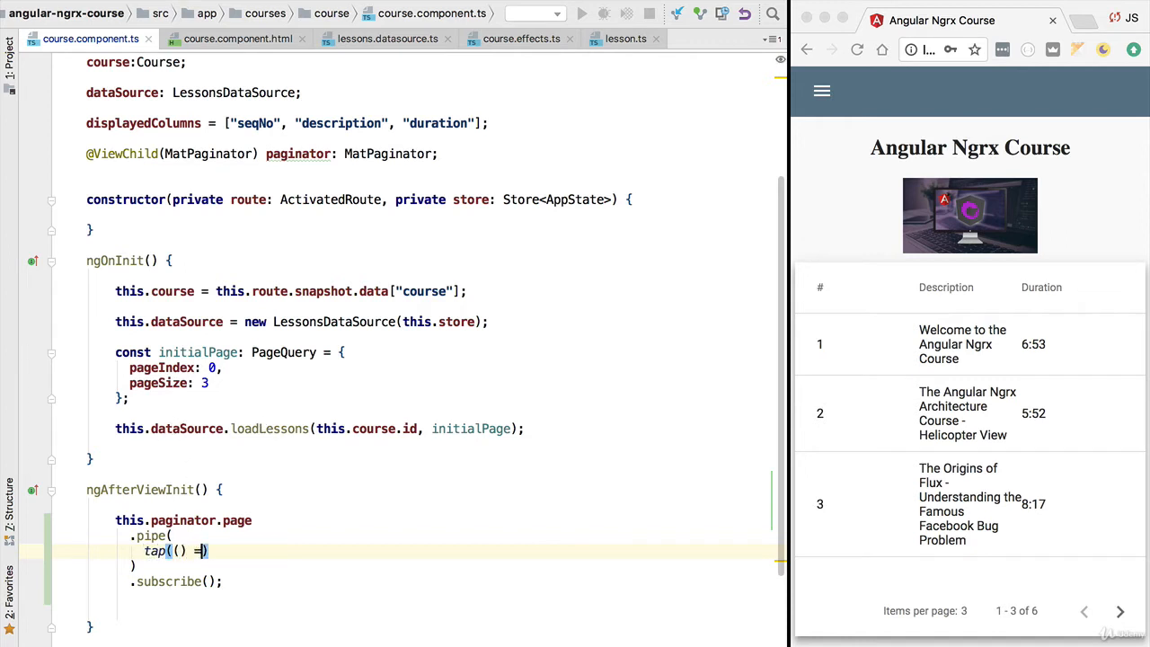
{"action": "type", "text": ">"}
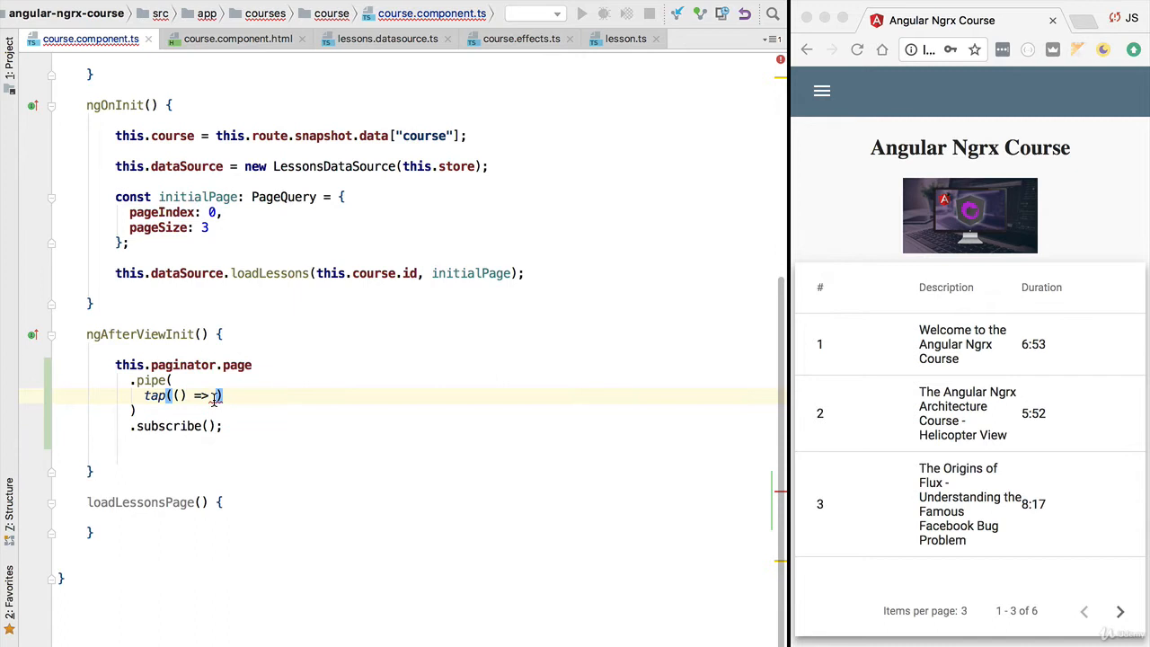
{"action": "type", "text": "this.loadLessonsPage("}
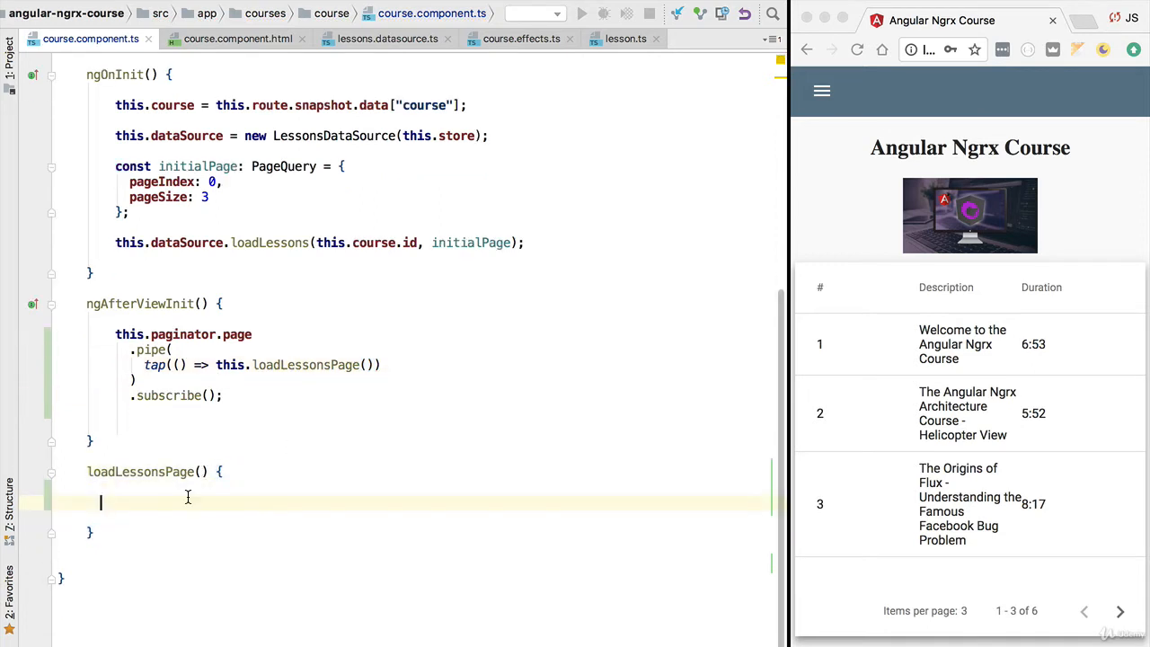
Declare const newPage: PageQuery with the paginator's pageIndex and pageSize
{"action": "type", "text": "const"}
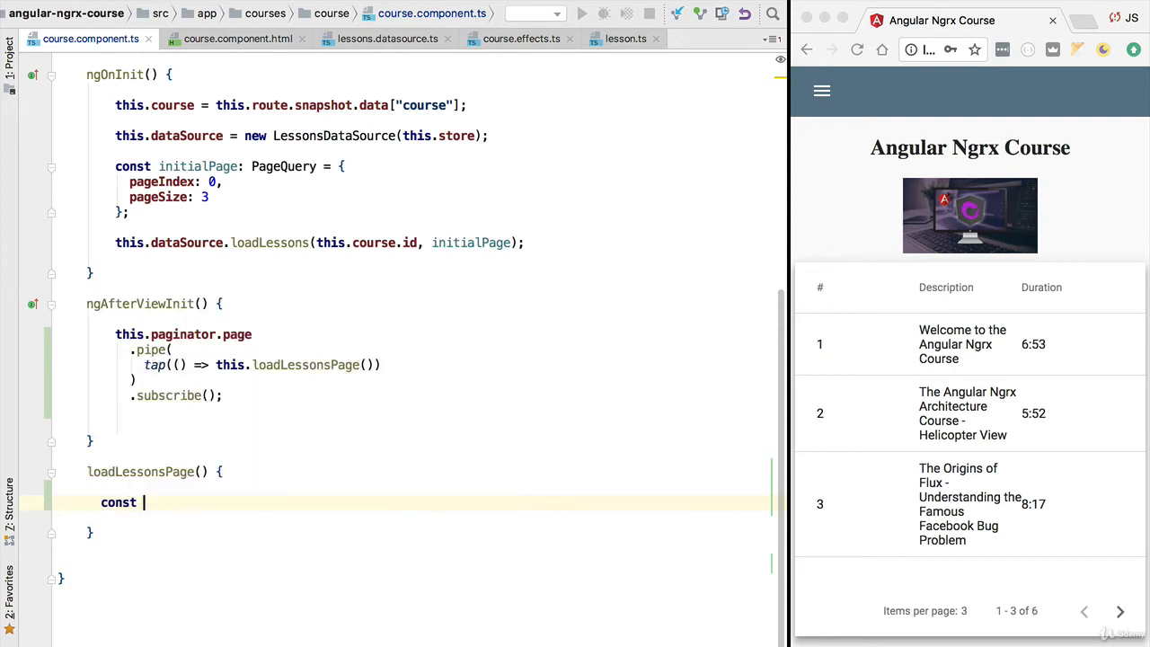
{"action": "type", "text": "newPage: P"}
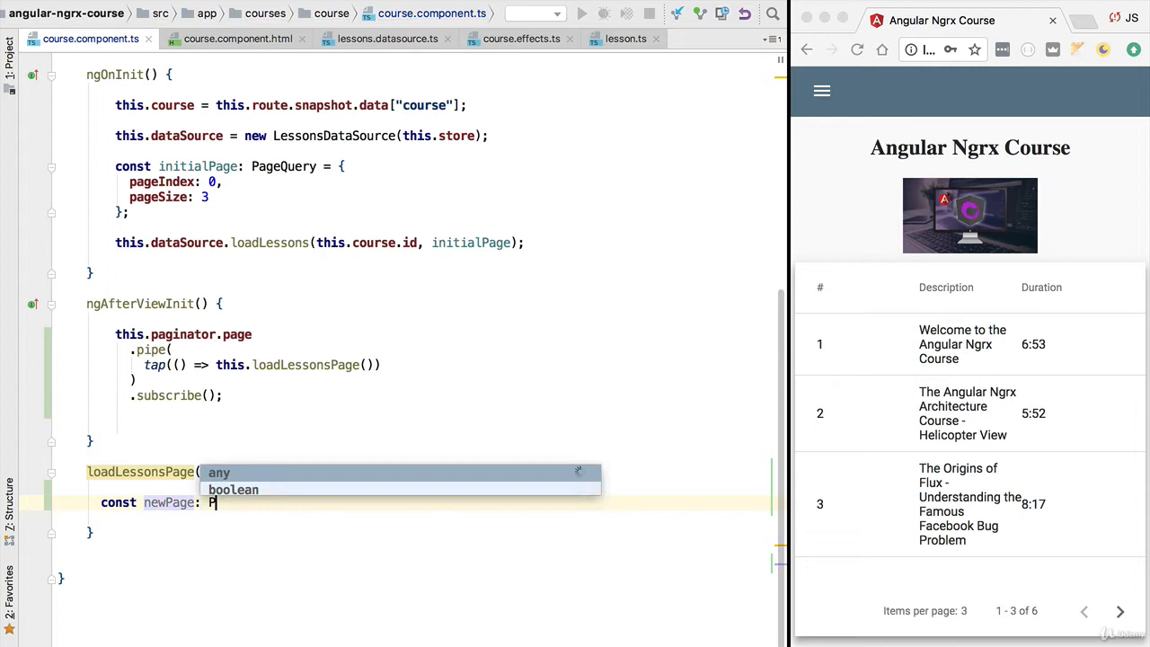
{"action": "type", "text": "ageQuery = {"}
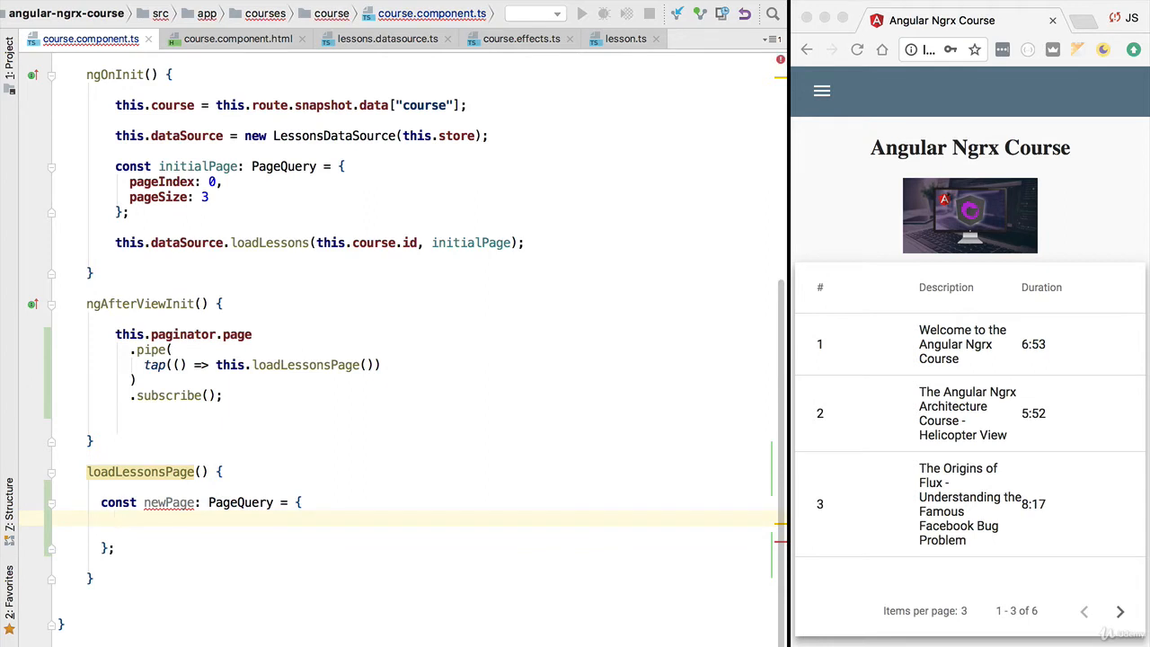
{"action": "type", "text": "pageIndex"}
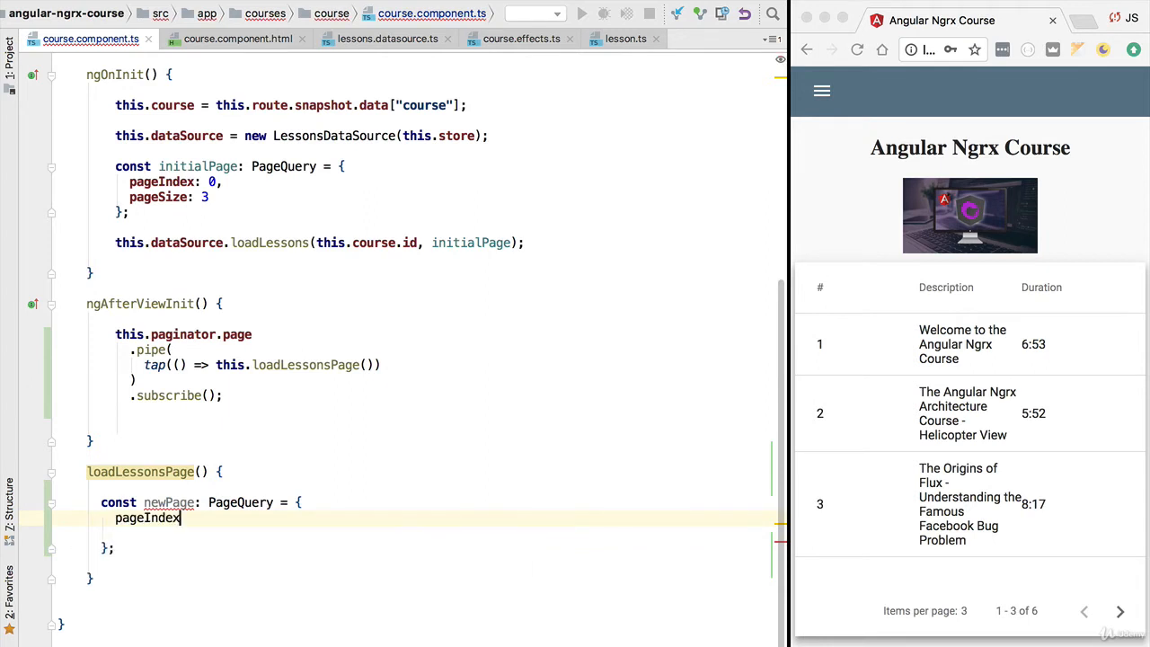
{"action": "type", "text": ": this."}
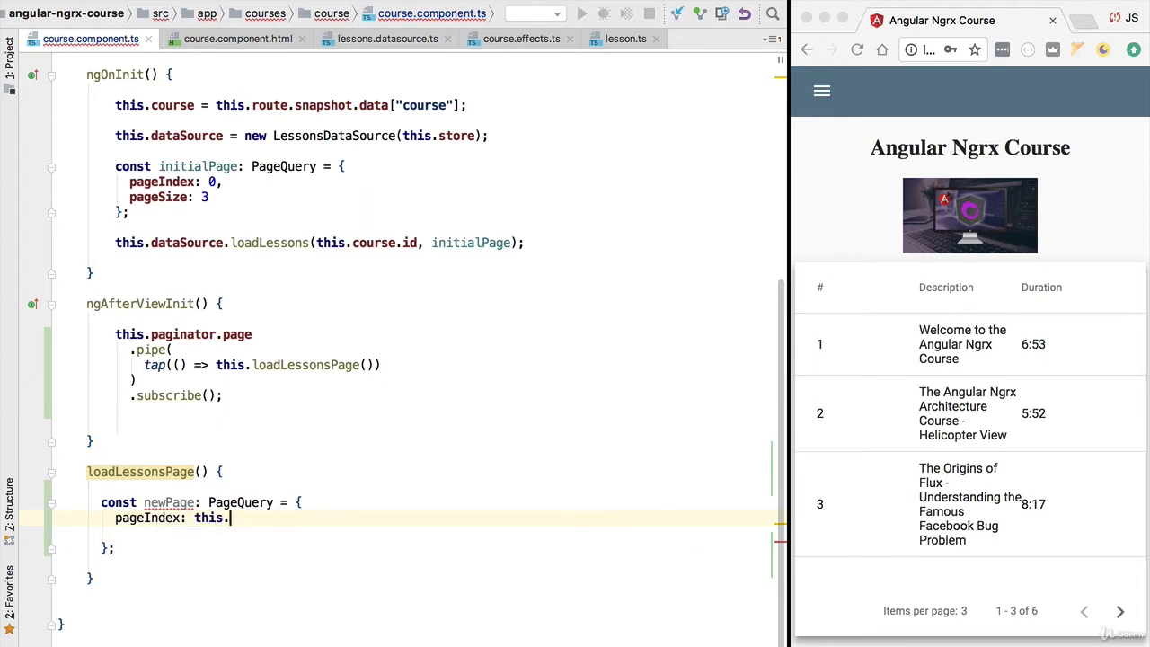
{"action": "type", "text": "p"}
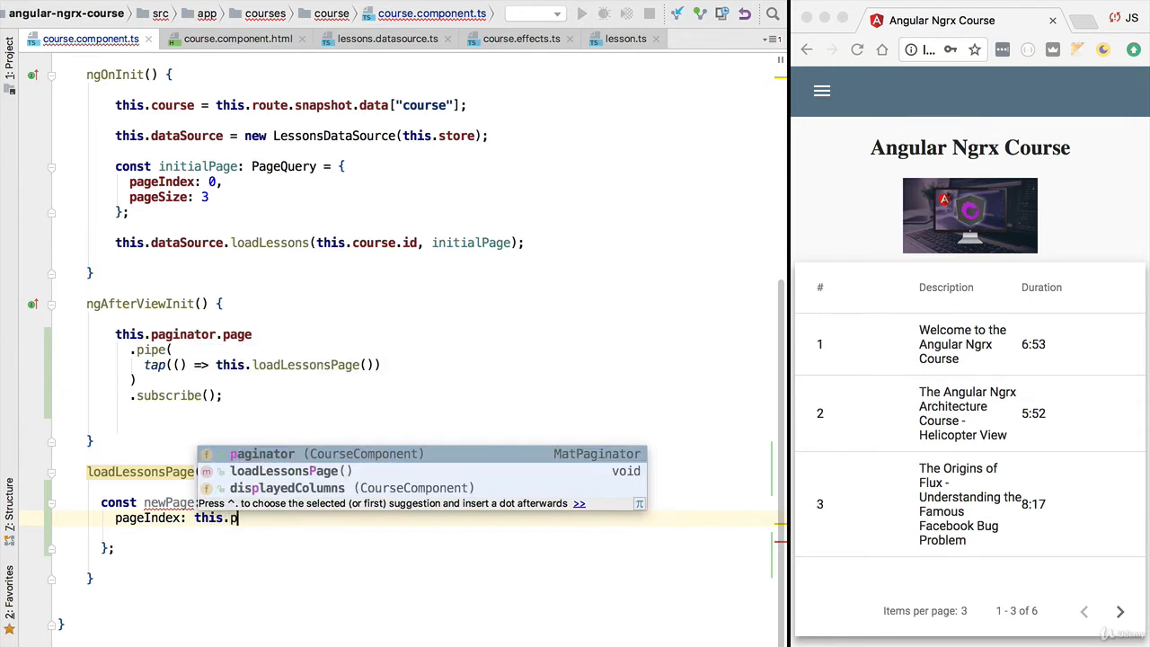
{"action": "type", "text": "aginator."}
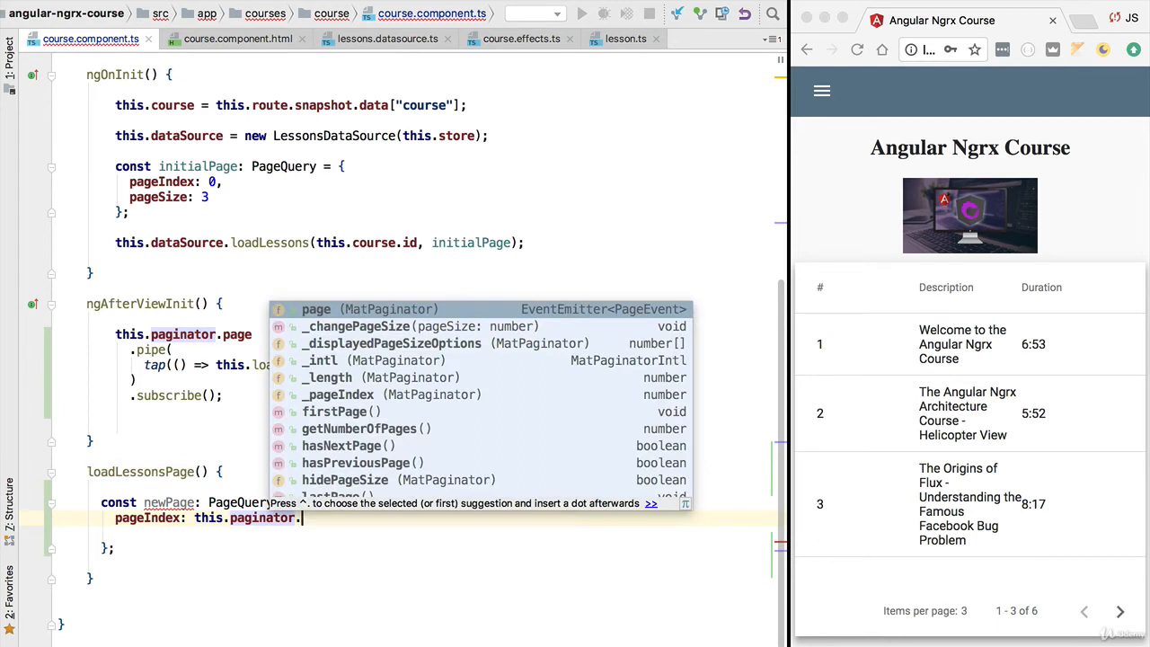
{"action": "type", "text": "pageIndex"}
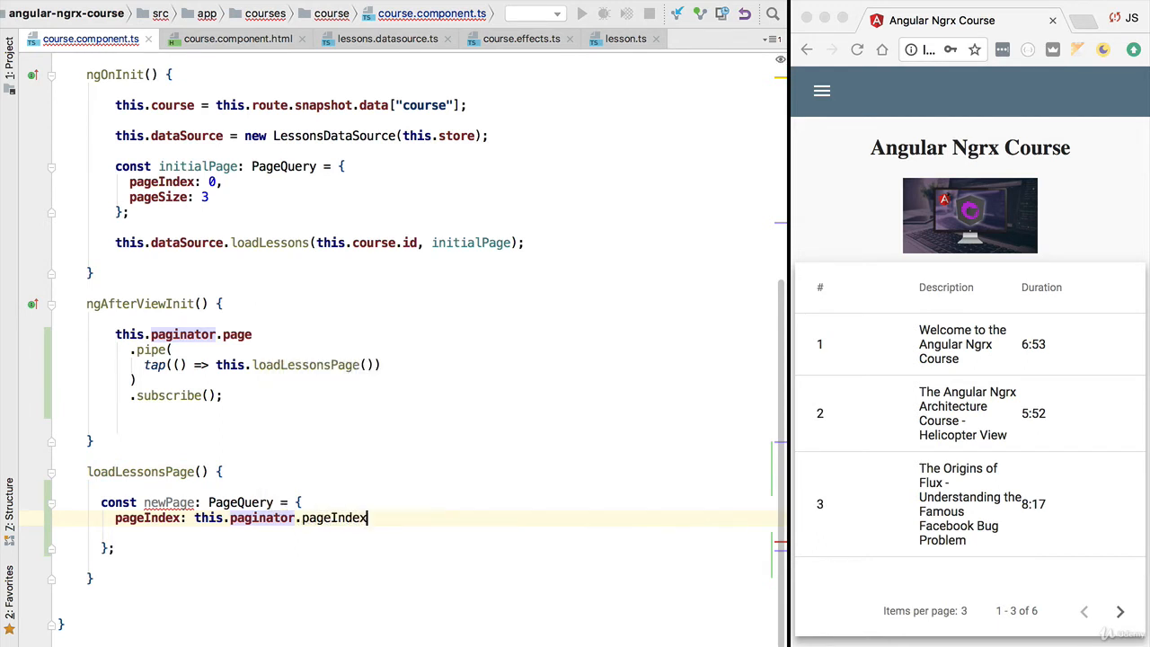
{"action": "type", "text": ","}
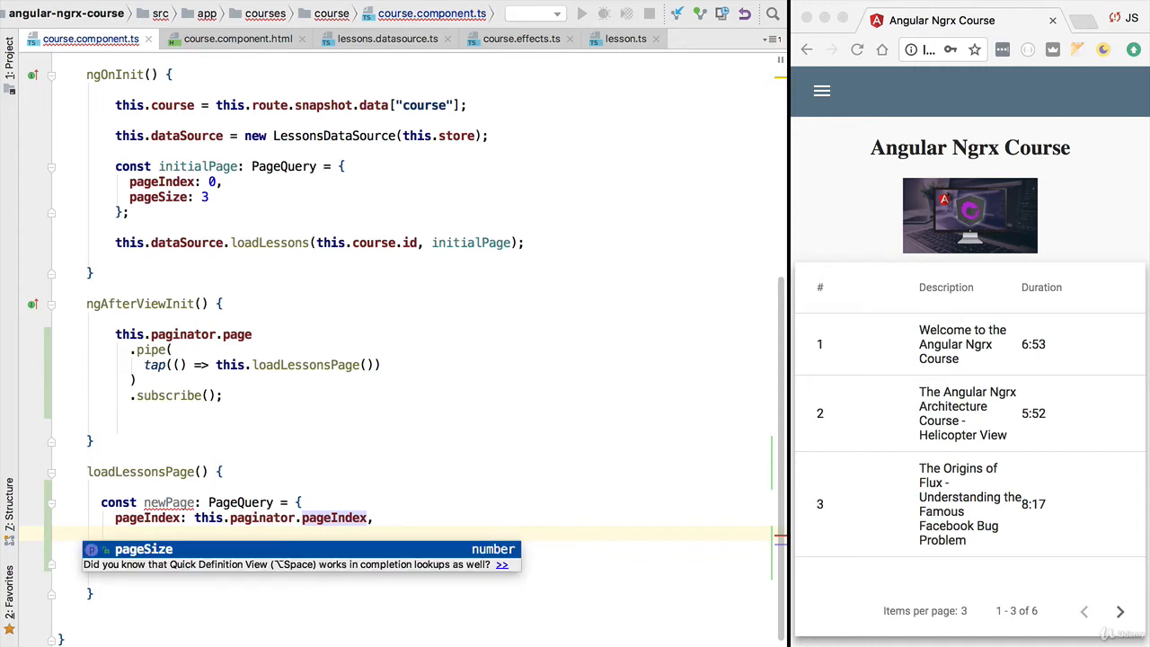
{"action": "type", "text": "this.paginator."}
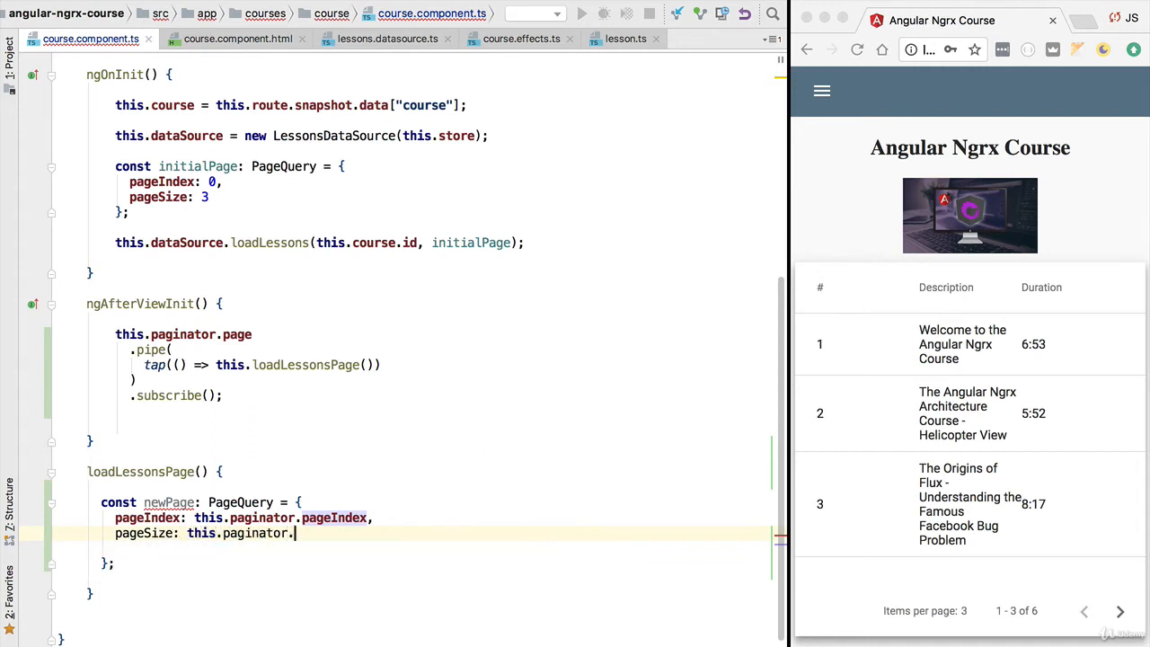
{"action": "type", "text": "pageSize"}
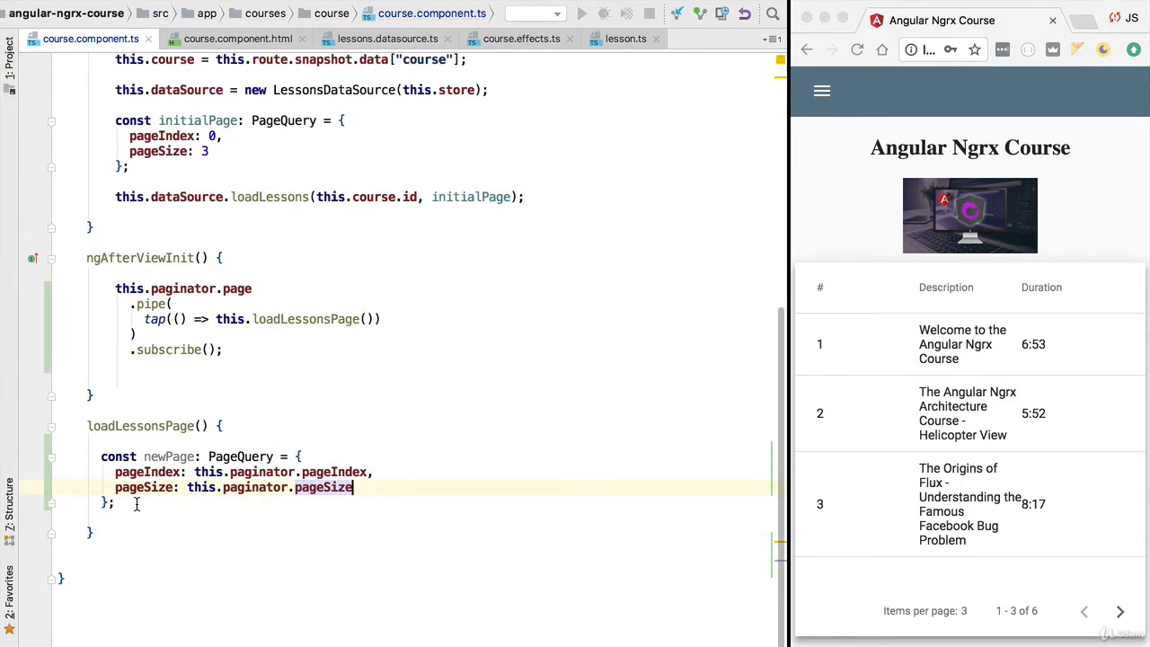
Call this.dataSource.loadLessons(this.course.id, newPage)
{"action": "type", "text": "this.dataSource"}
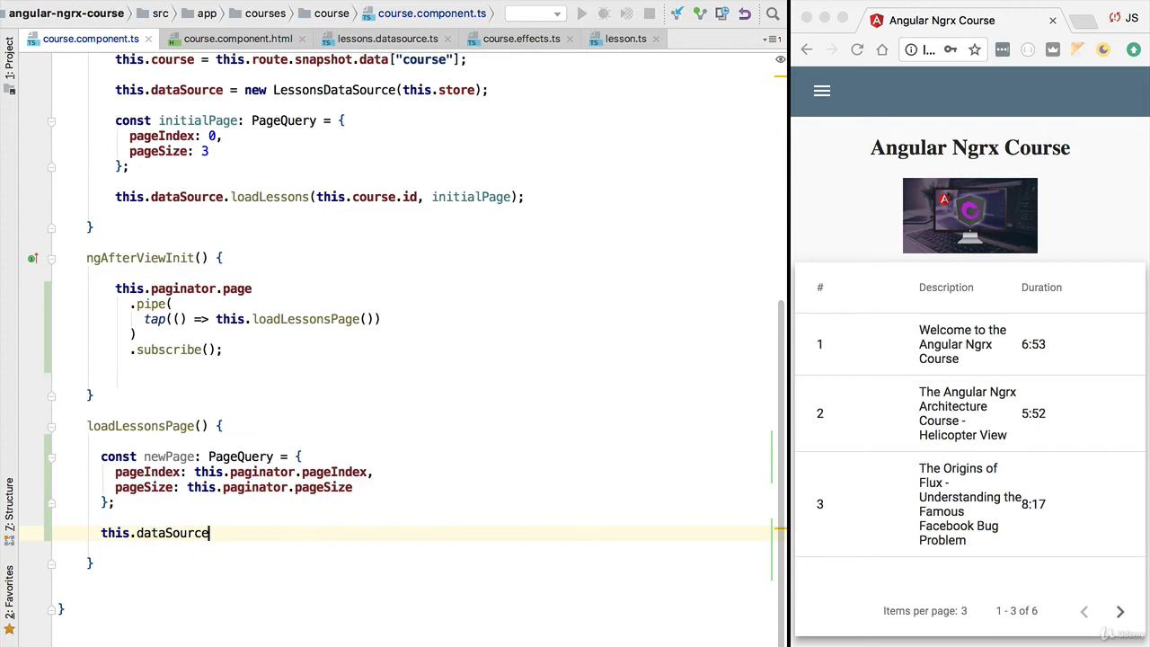
{"action": "type", "text": ".o"}
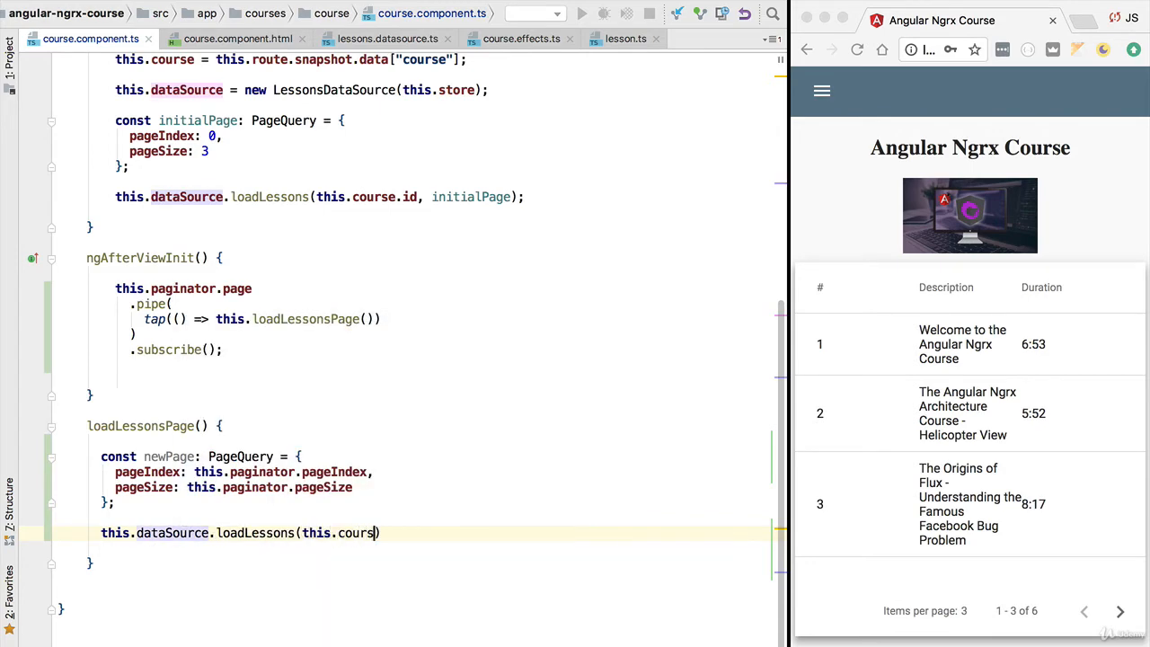
{"action": "type", "text": "e.id,"}
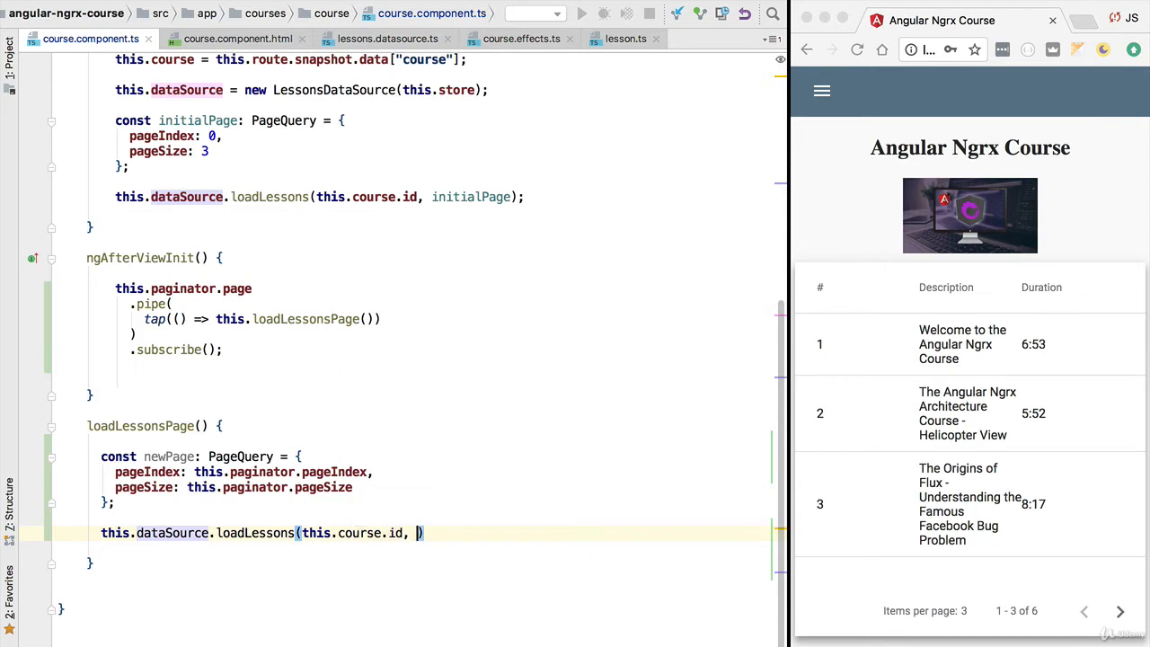
{"action": "type", "text": "newPage"}
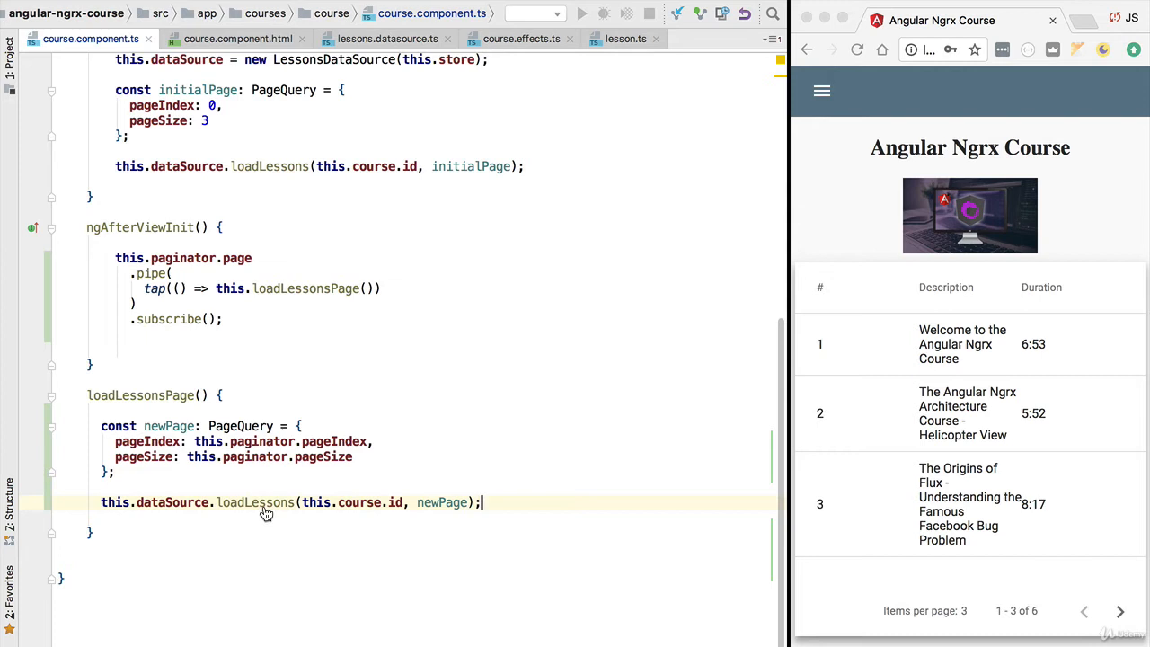
Review loadLessons and lessonsSubject in lessons.datasource.ts, then return to the component
{"action": "left_click", "coordinate": [388, 39]}
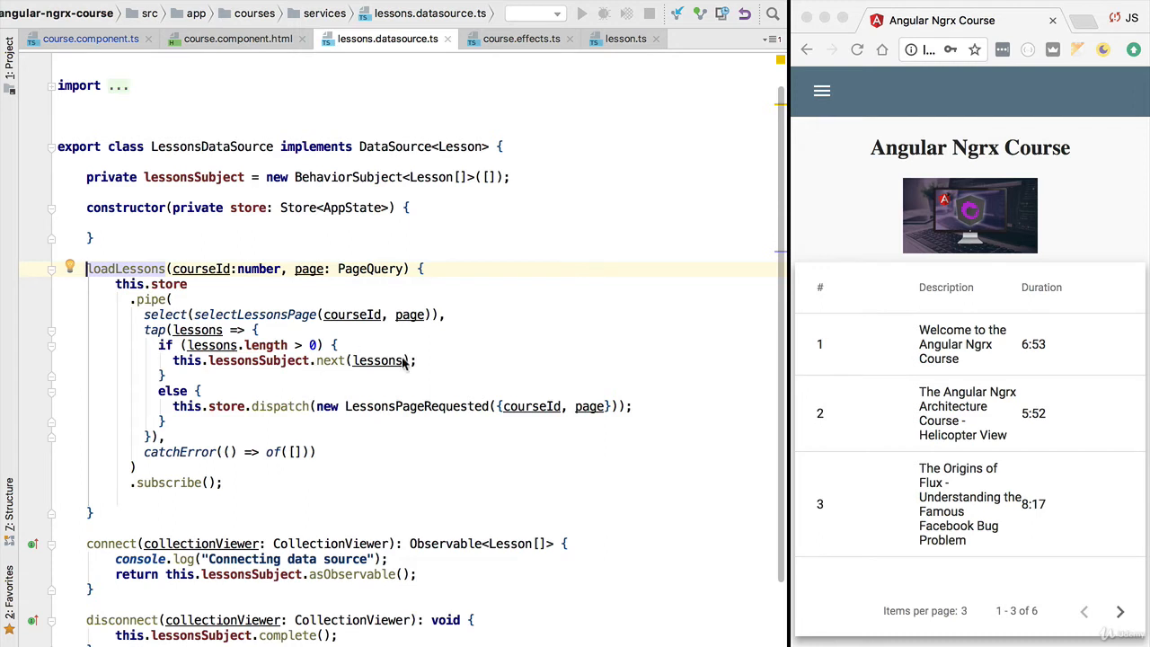
{"action": "double_click", "coordinate": [258, 361]}
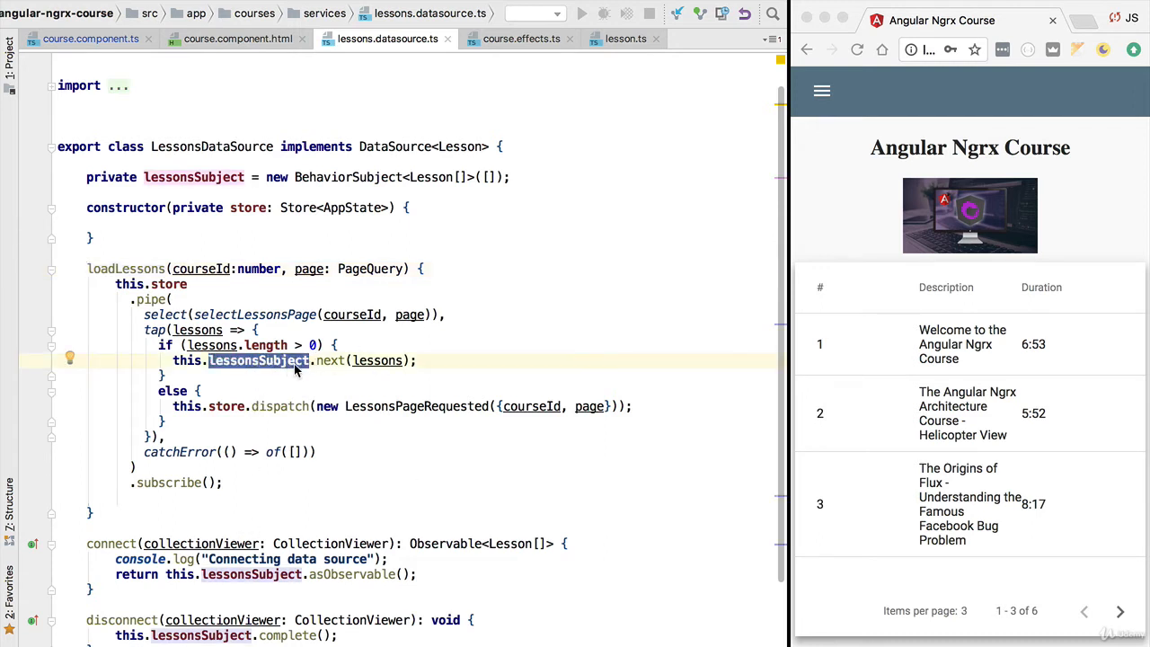
{"action": "left_click", "coordinate": [90, 39]}
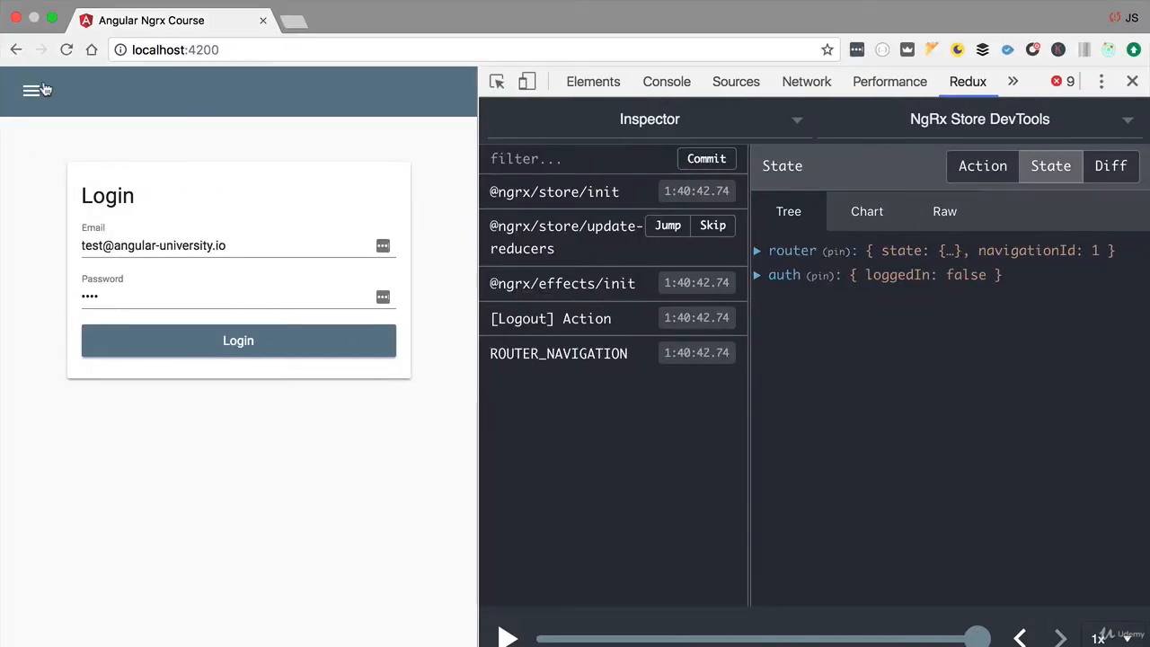
Log in and view the Angular Ngrx Course, showing lessons 1–3 of 6
{"action": "left_click", "coordinate": [667, 225]}
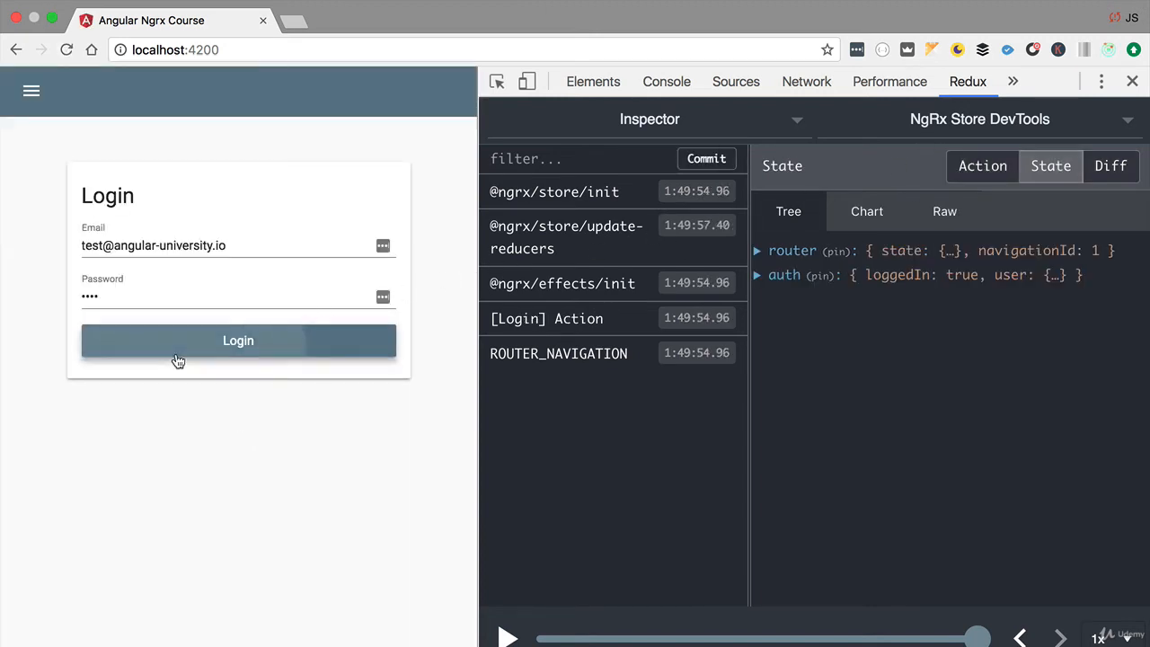
{"action": "left_click", "coordinate": [238, 340]}
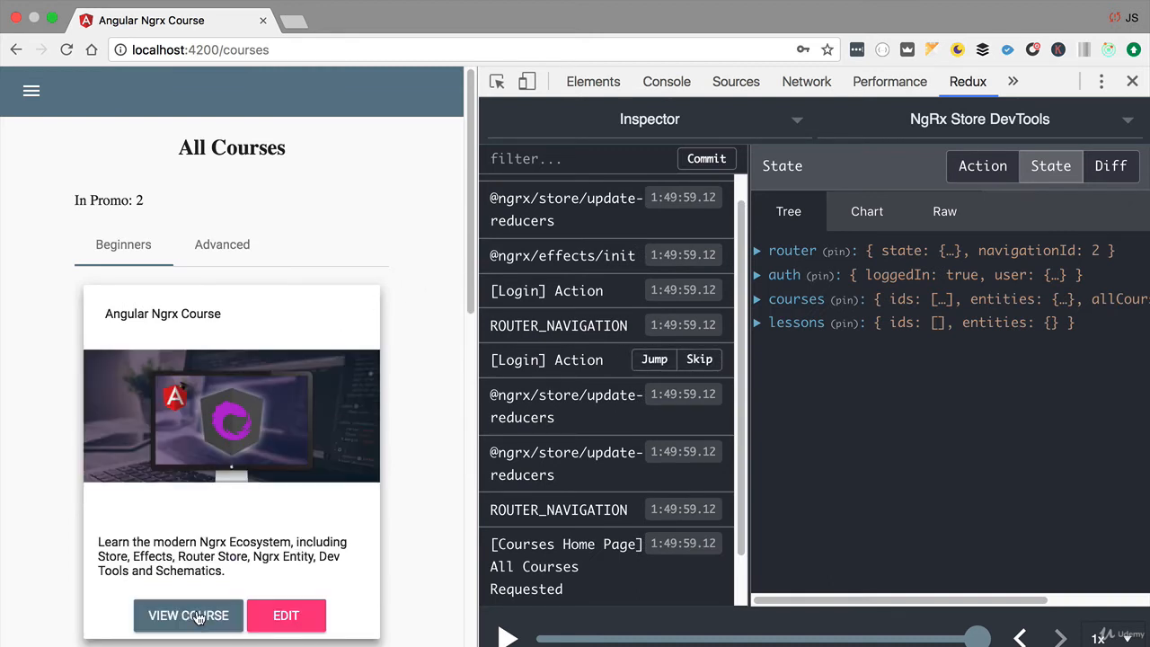
{"action": "left_click", "coordinate": [187, 615]}
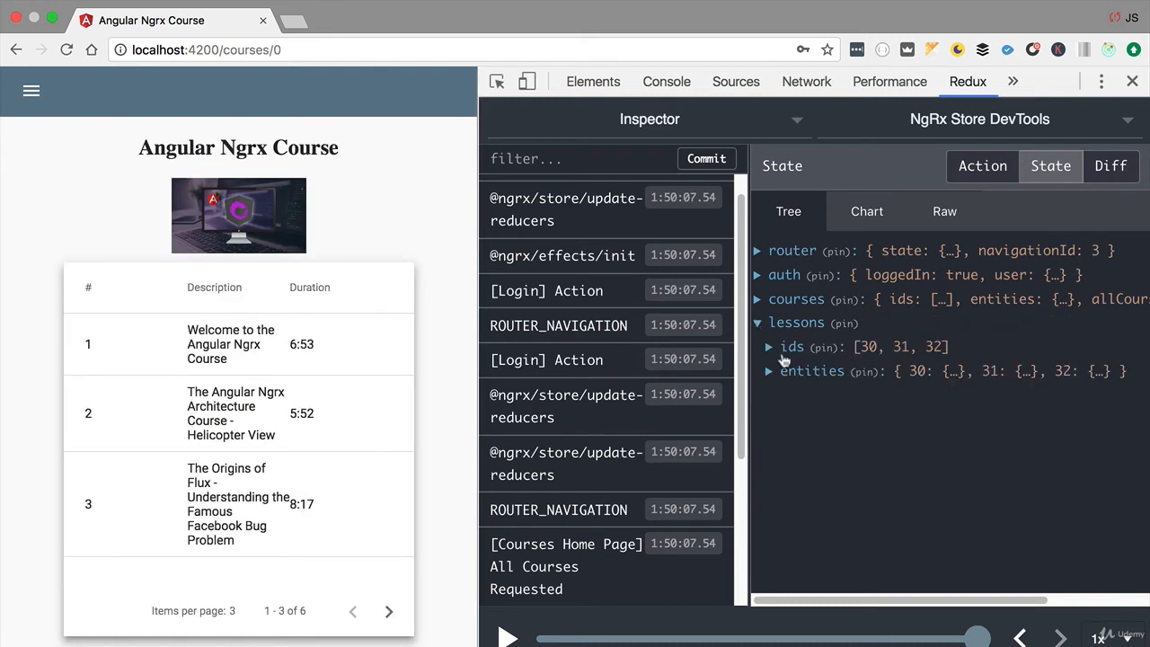
Expand store entities, page to lessons 4–6 and back, then return to All Courses
{"action": "left_click", "coordinate": [769, 371]}
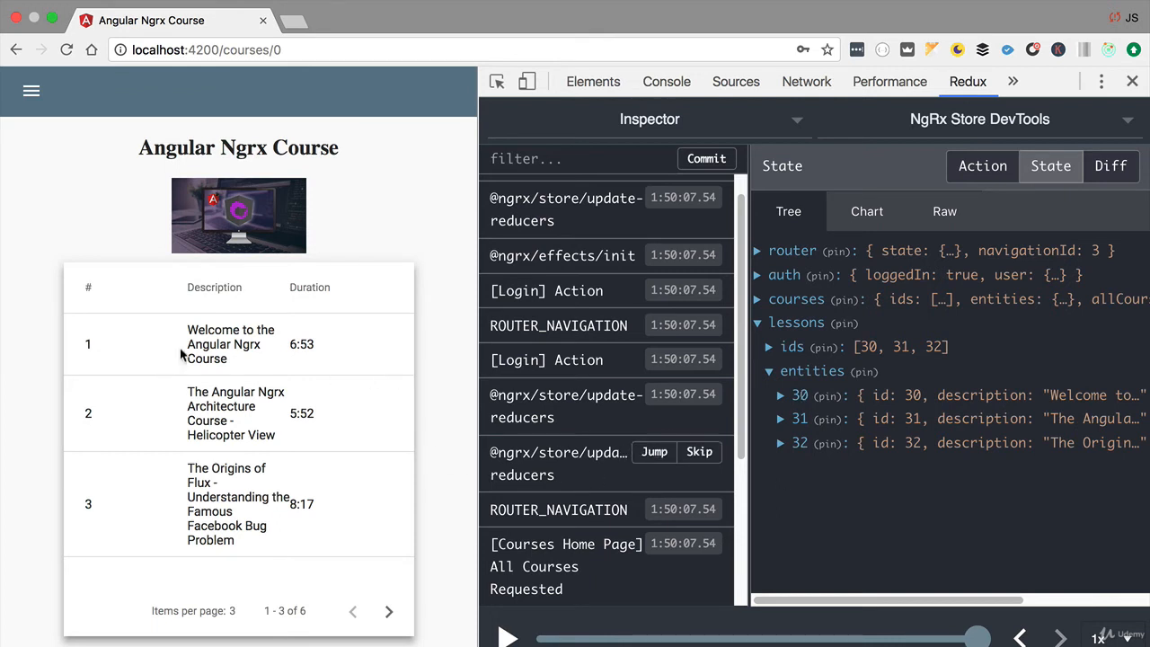
{"action": "mouse_move", "coordinate": [192, 532]}
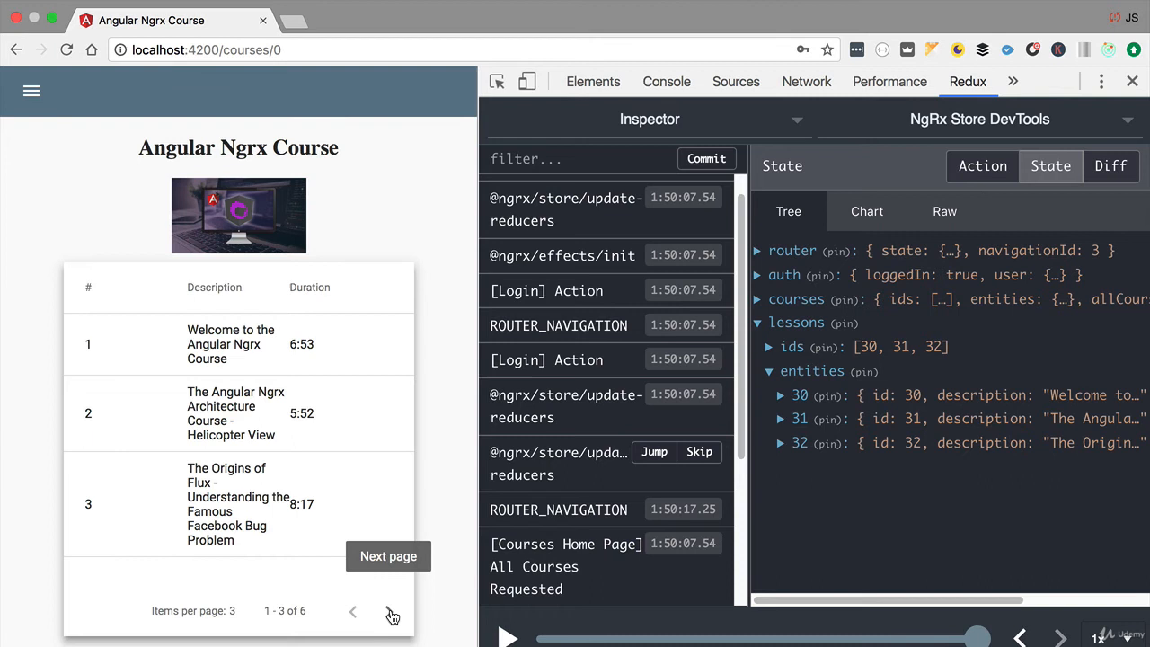
{"action": "left_click", "coordinate": [389, 611]}
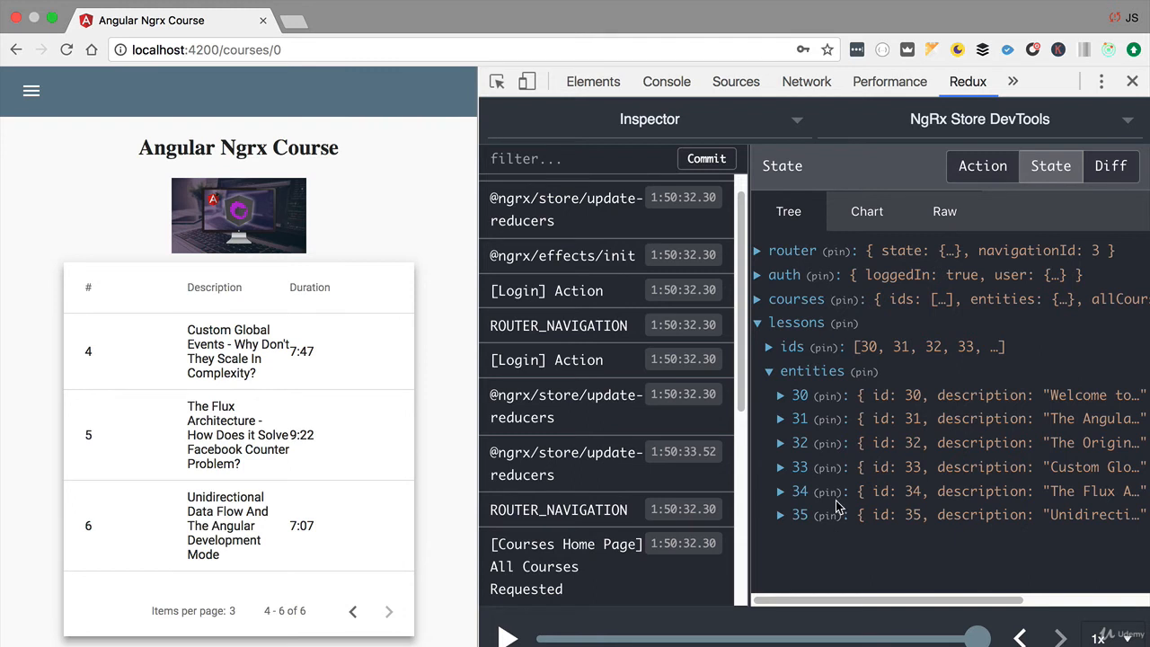
{"action": "mouse_move", "coordinate": [808, 431]}
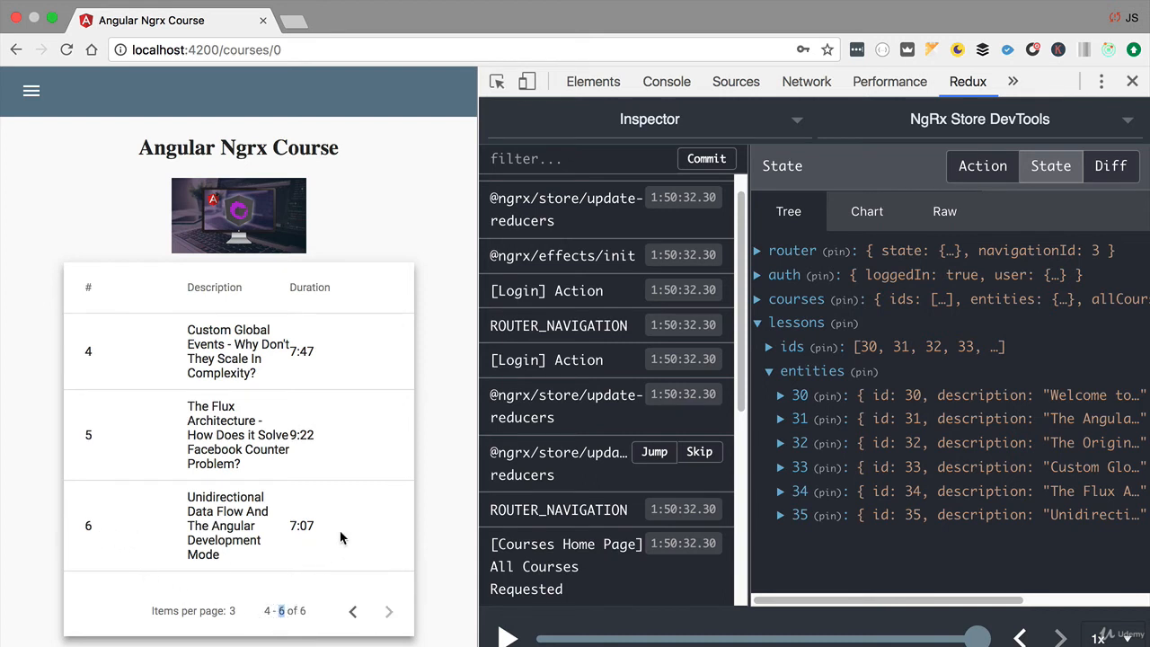
{"action": "mouse_move", "coordinate": [352, 611]}
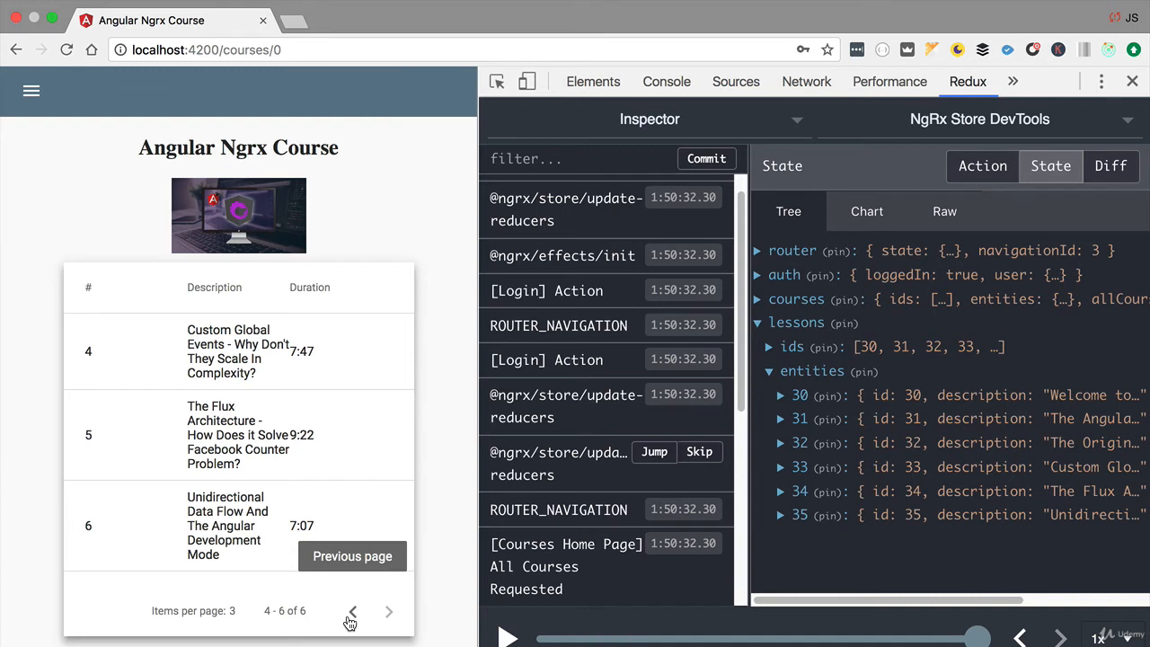
{"action": "left_click", "coordinate": [351, 611]}
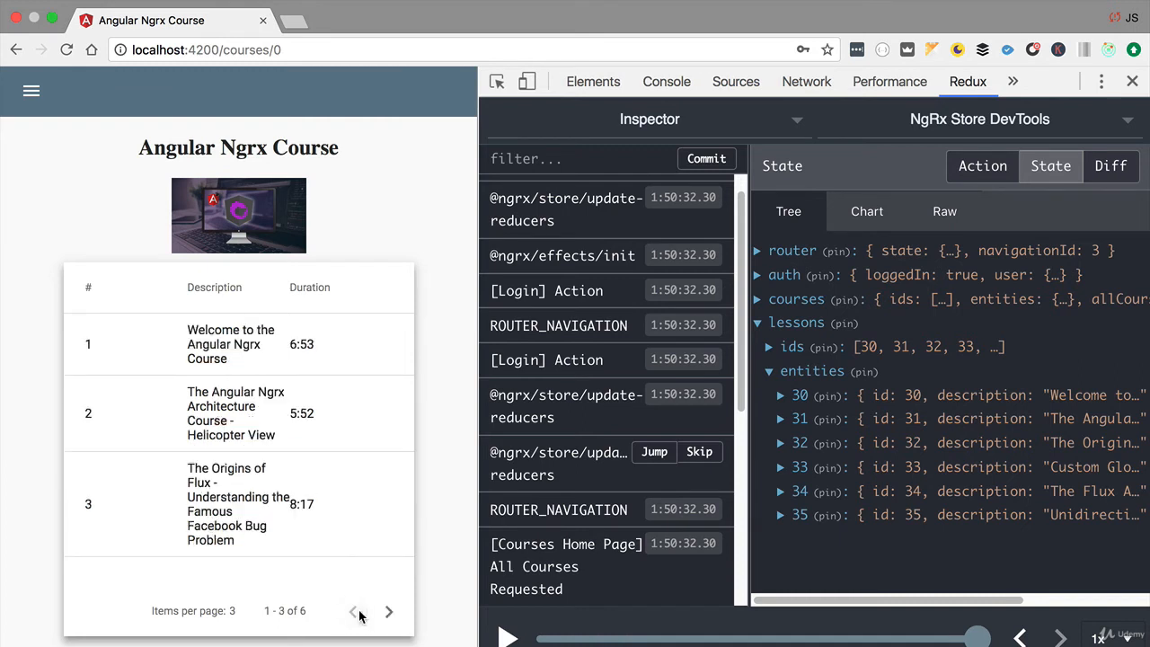
{"action": "left_click", "coordinate": [388, 610]}
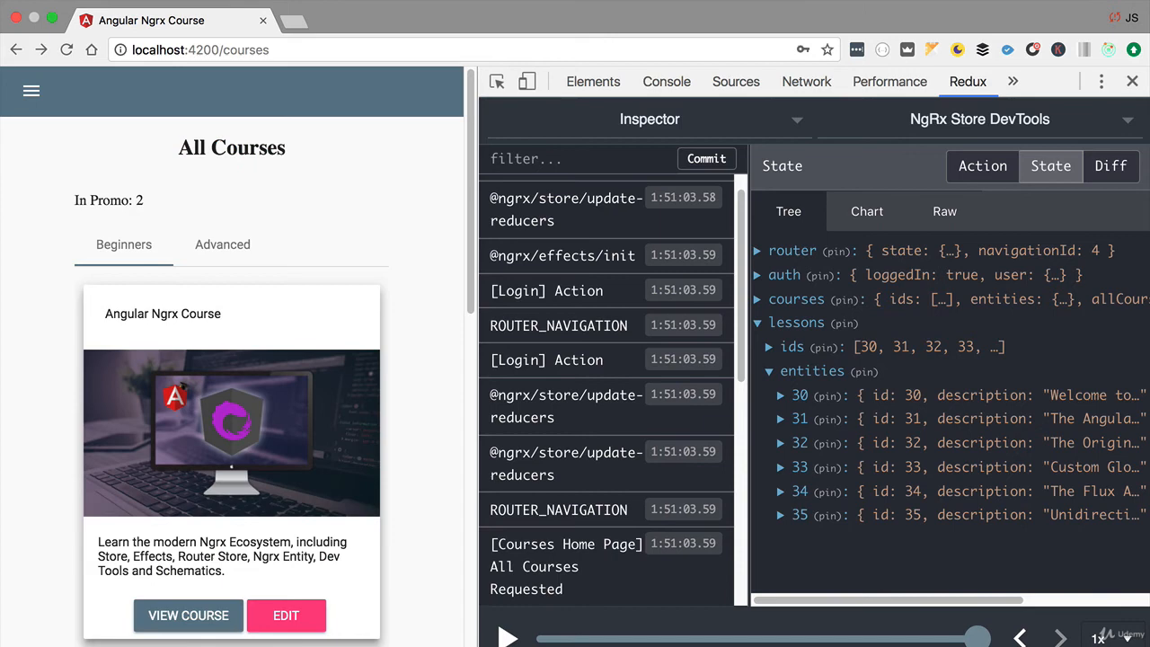
Reopen the Angular Ngrx Course and page back to lessons 1–3
{"action": "left_click", "coordinate": [188, 616]}
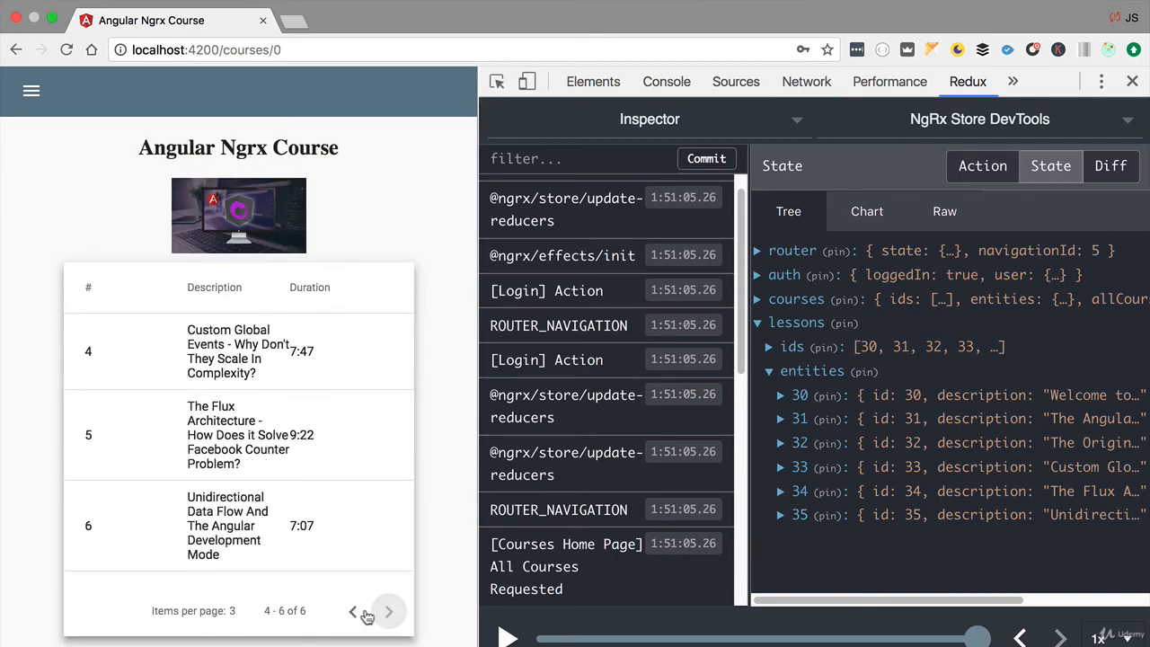
{"action": "left_click", "coordinate": [352, 611]}
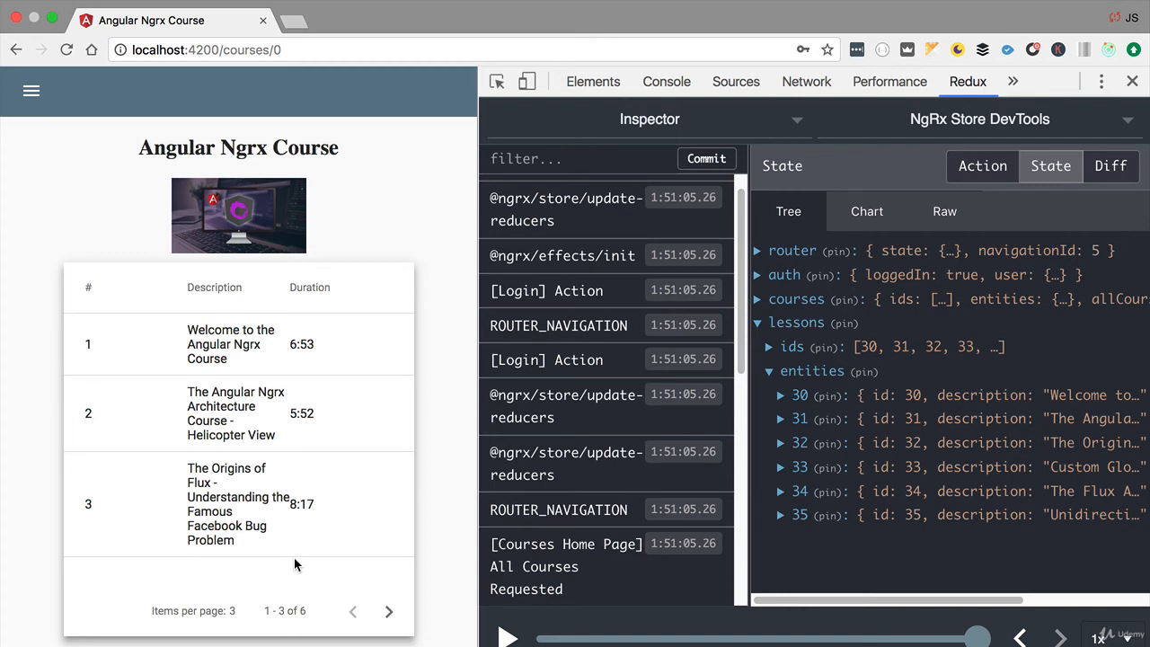
{"action": "mouse_move", "coordinate": [313, 184]}
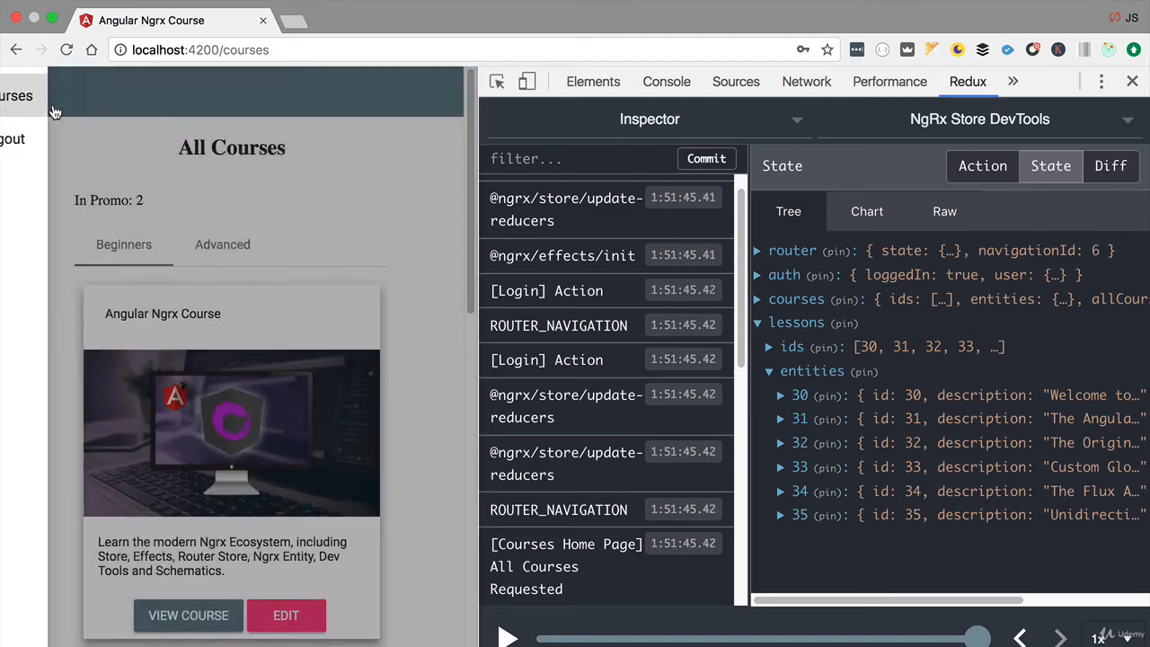
Open Angular for Beginners and page forward through to lesson 10
{"action": "scroll", "scroll_direction": "down", "scroll_amount": 3}
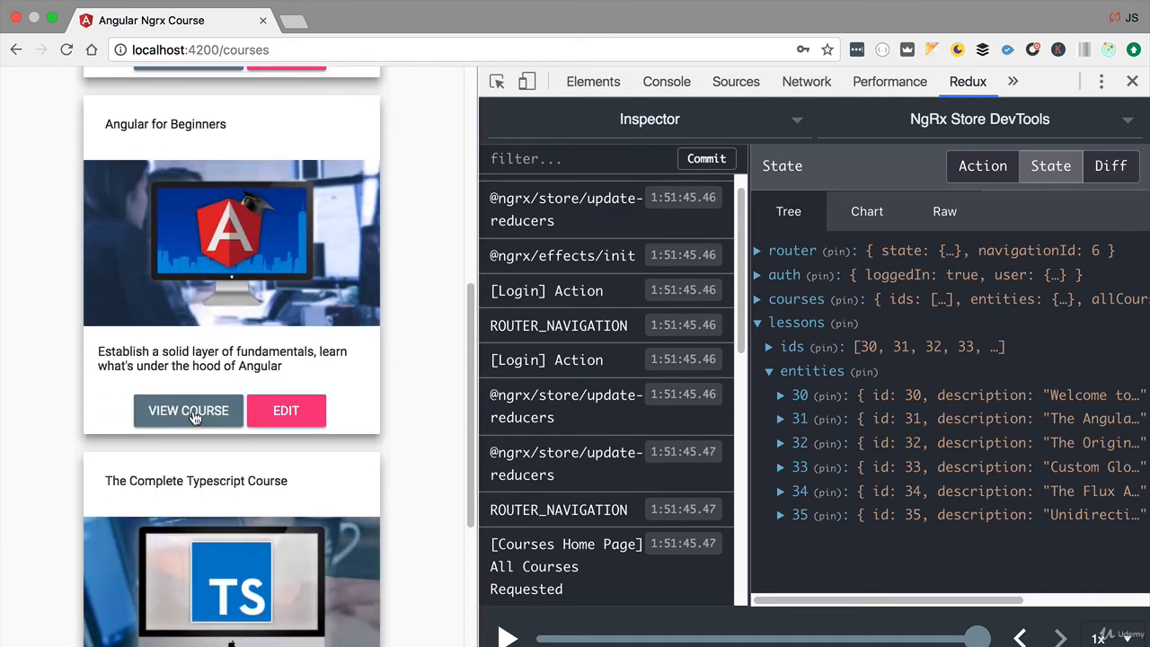
{"action": "left_click", "coordinate": [188, 410]}
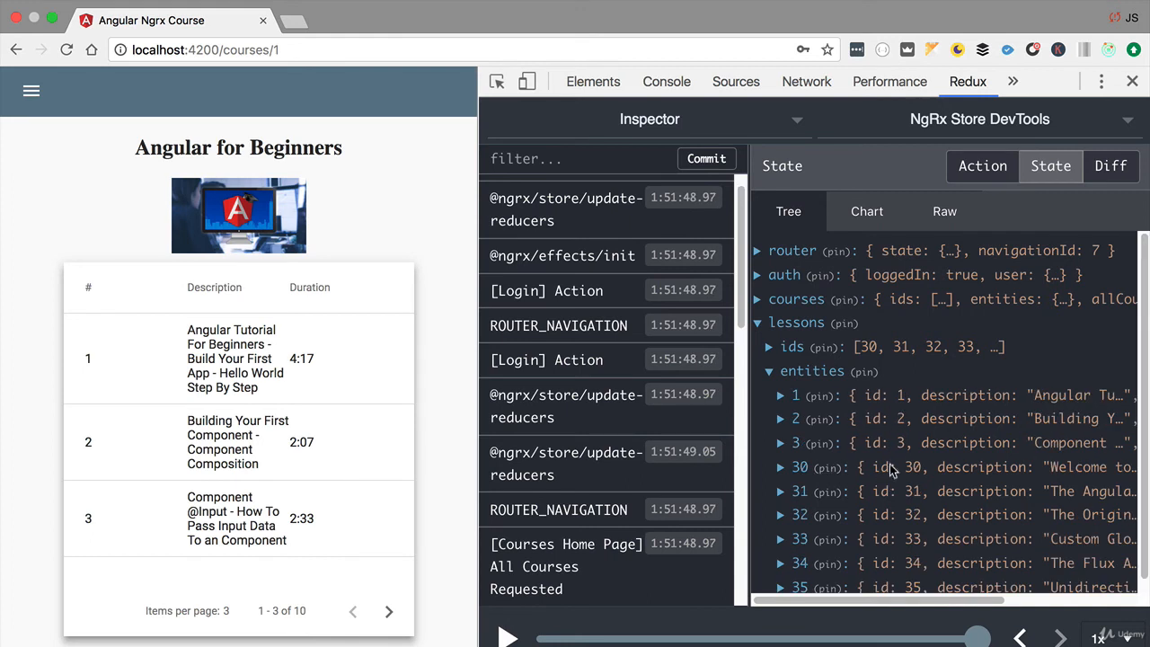
{"action": "scroll", "scroll_direction": "down", "scroll_amount": 3}
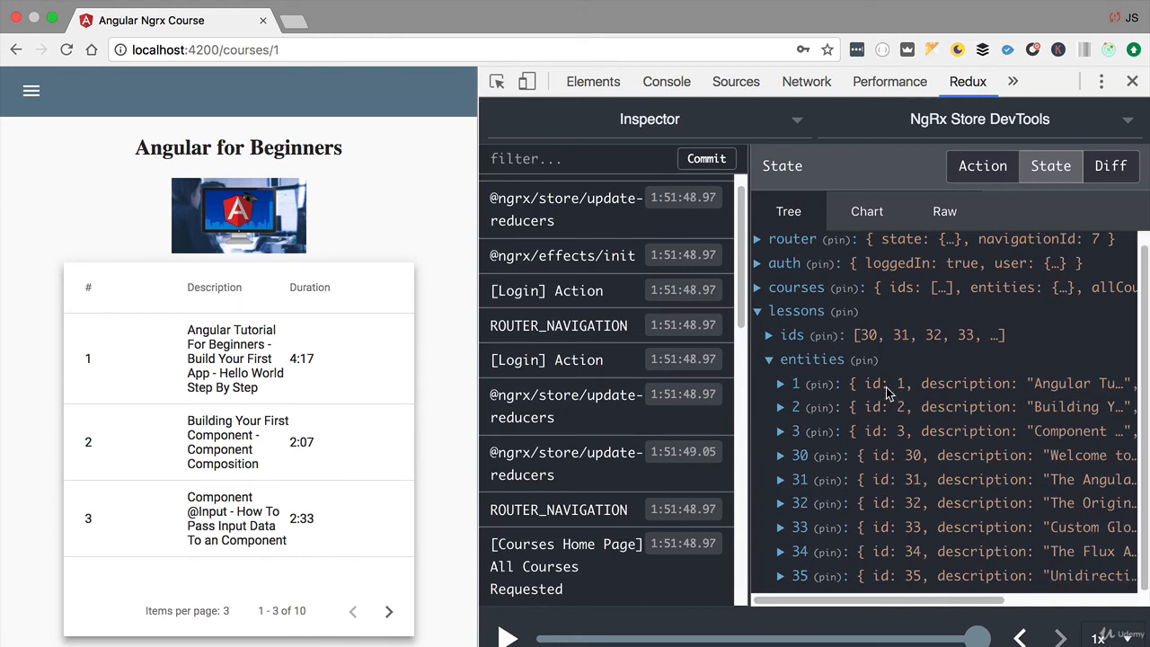
{"action": "left_click", "coordinate": [388, 611]}
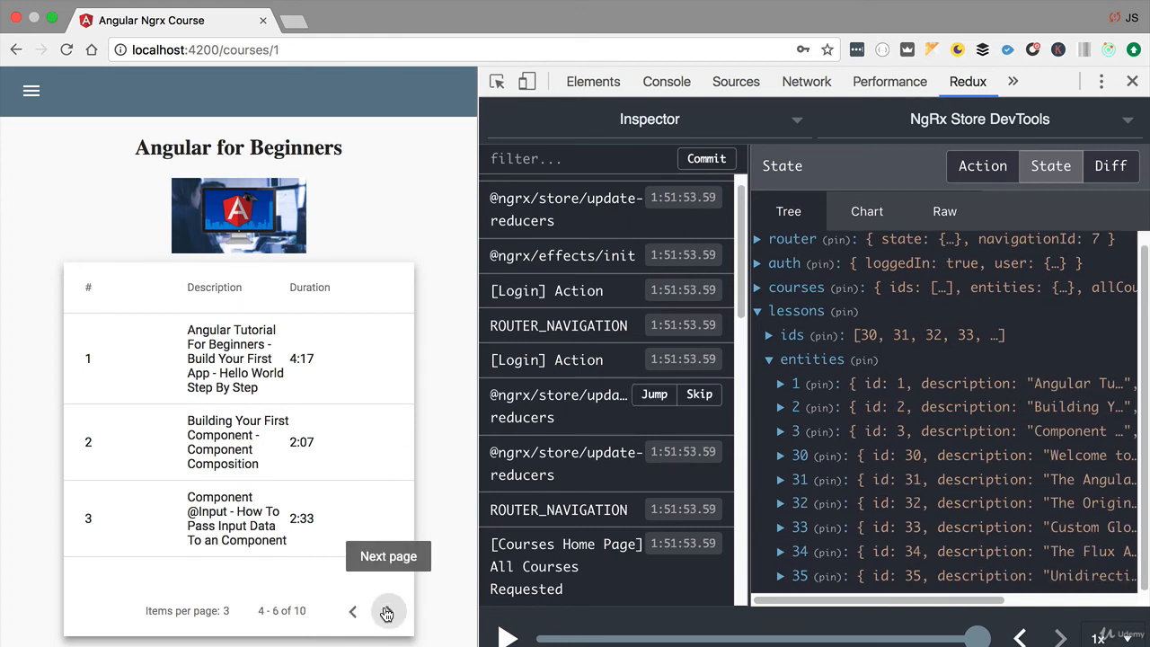
{"action": "left_click", "coordinate": [388, 556]}
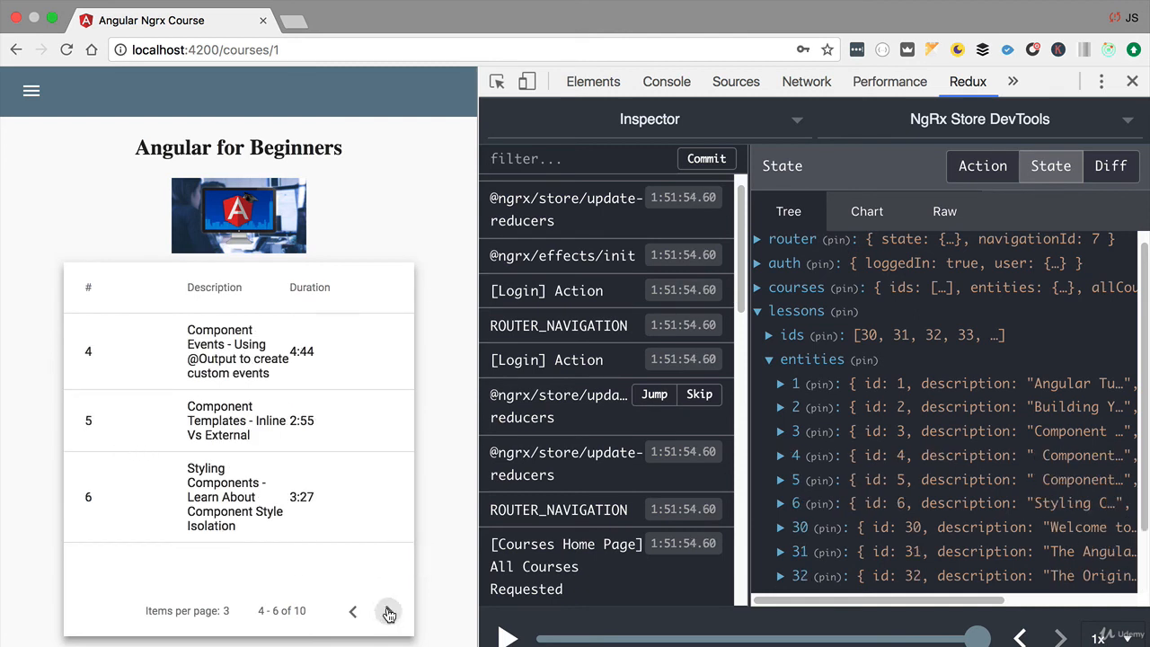
{"action": "left_click", "coordinate": [389, 612]}
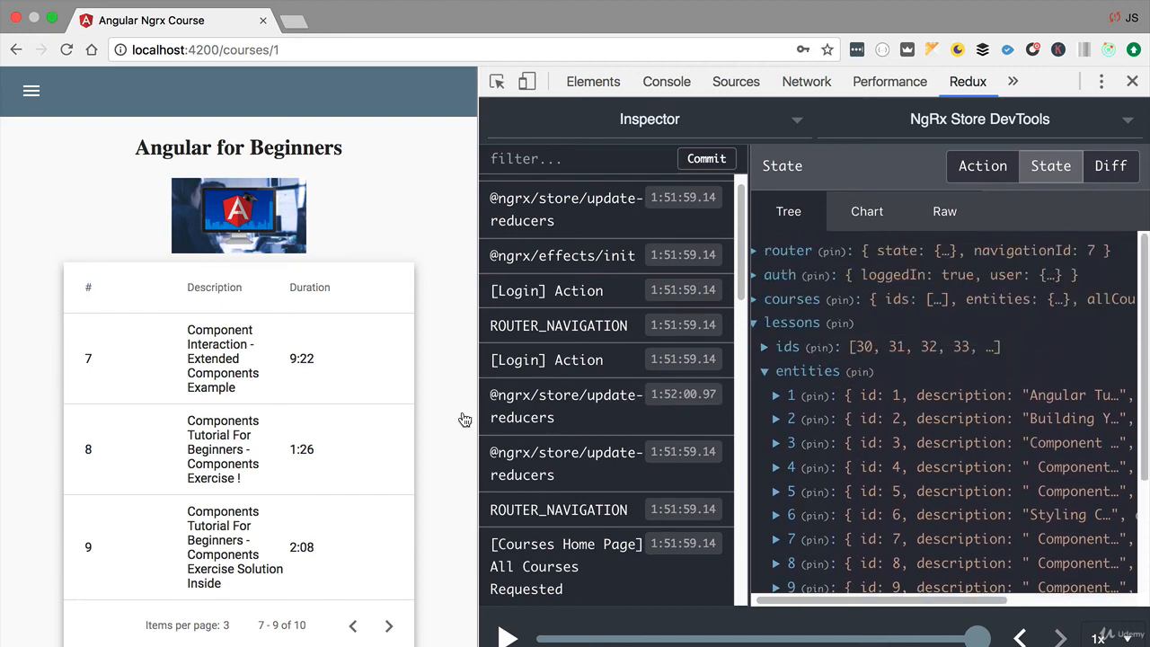
{"action": "left_click", "coordinate": [388, 626]}
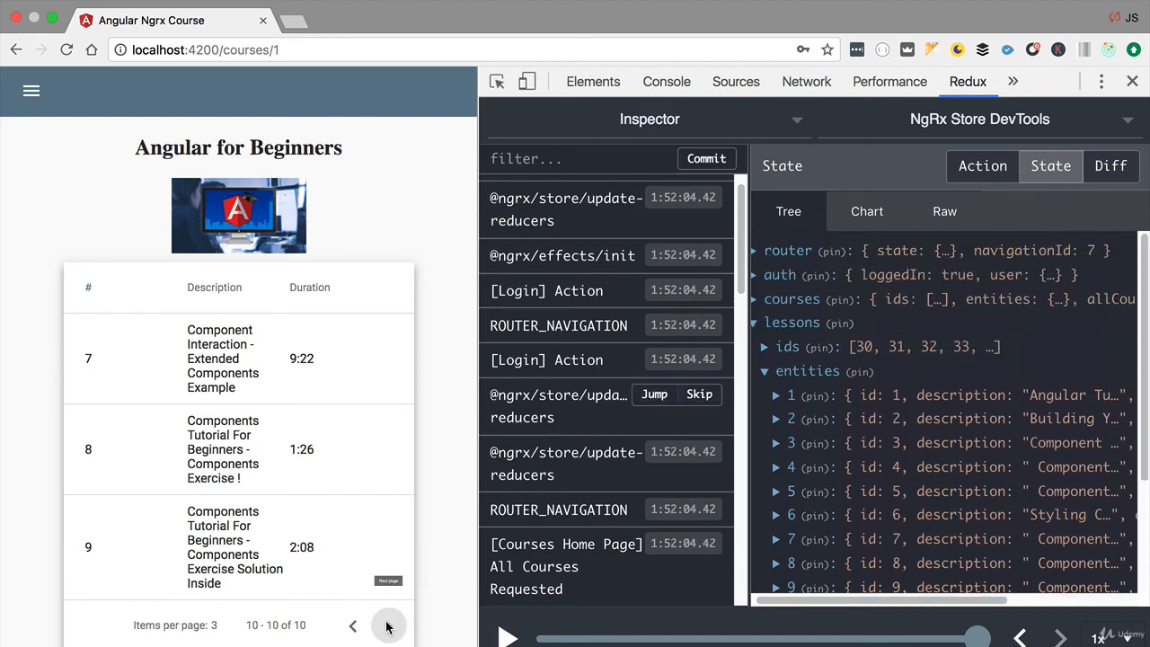
Page back through lessons 7–9 to lessons 4–6
{"action": "left_click", "coordinate": [388, 612]}
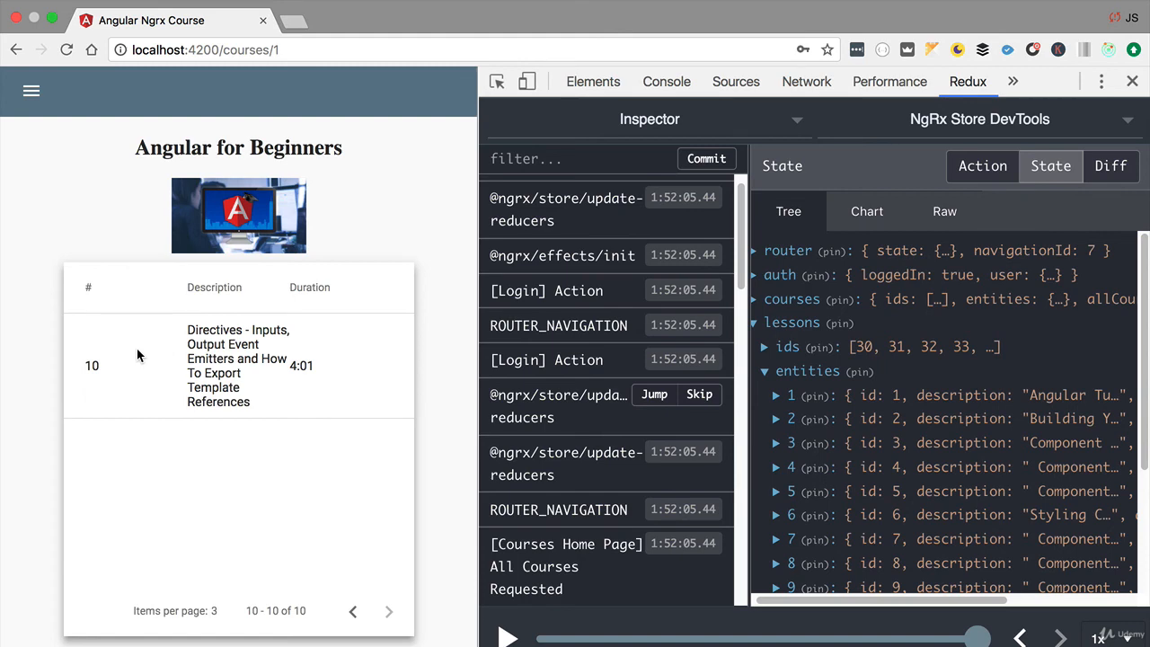
{"action": "left_click", "coordinate": [353, 612]}
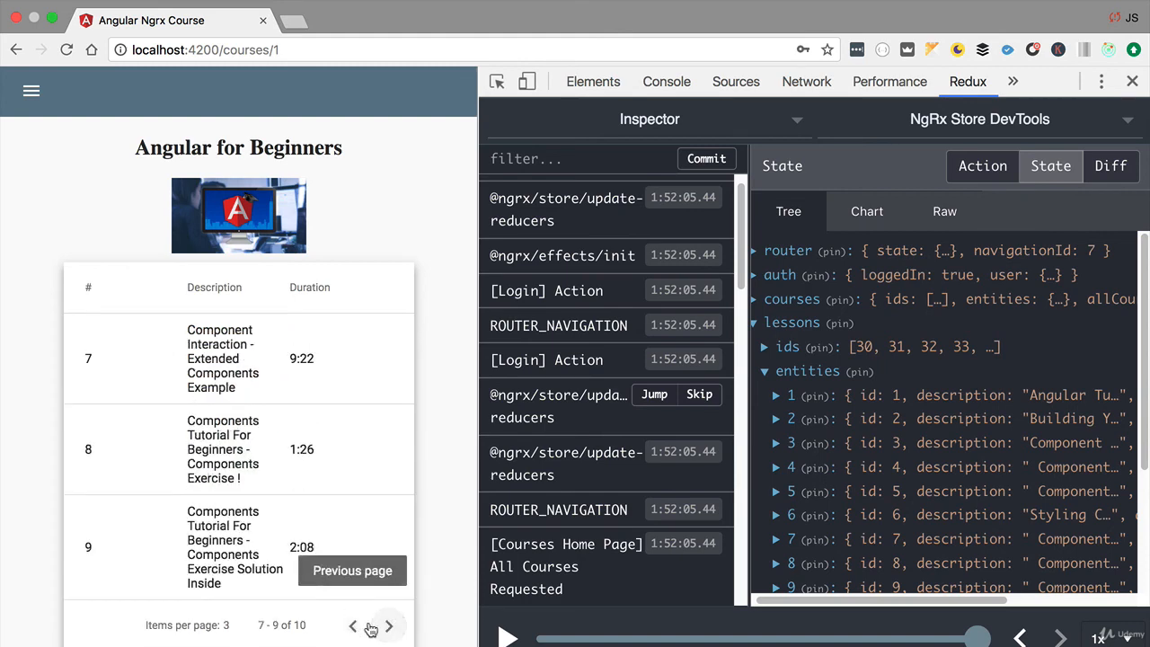
{"action": "left_click", "coordinate": [352, 626]}
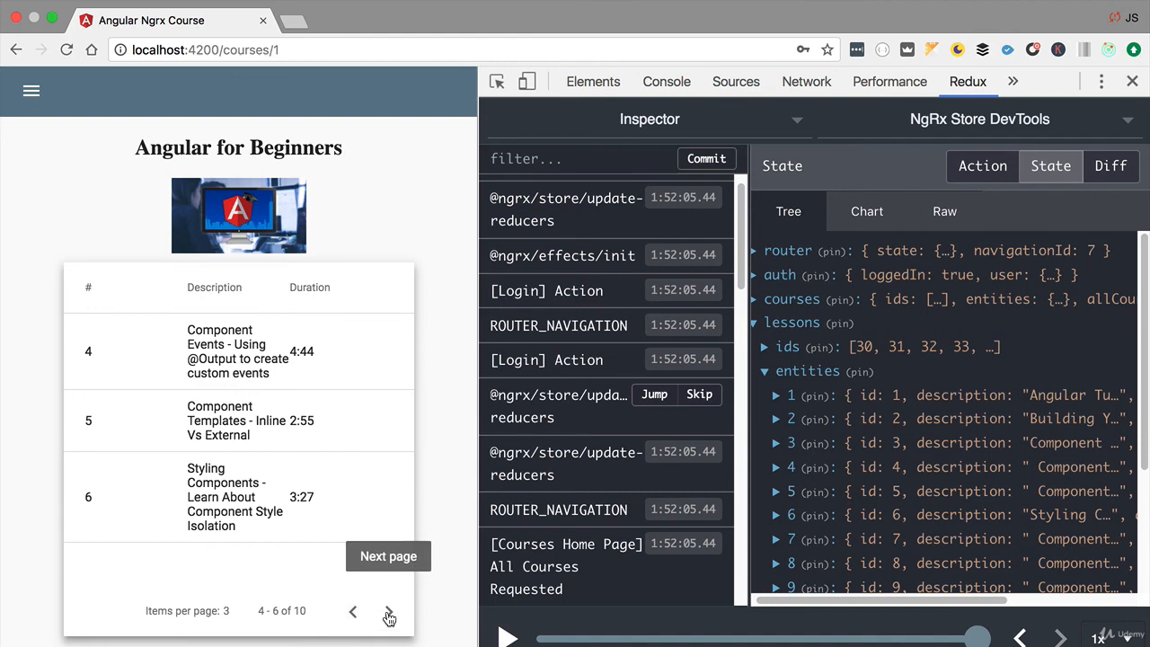